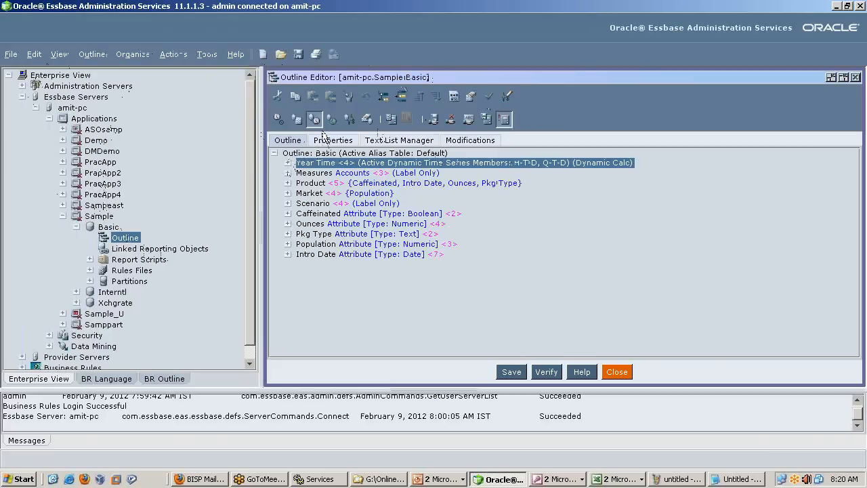
mouse_move(263, 21)
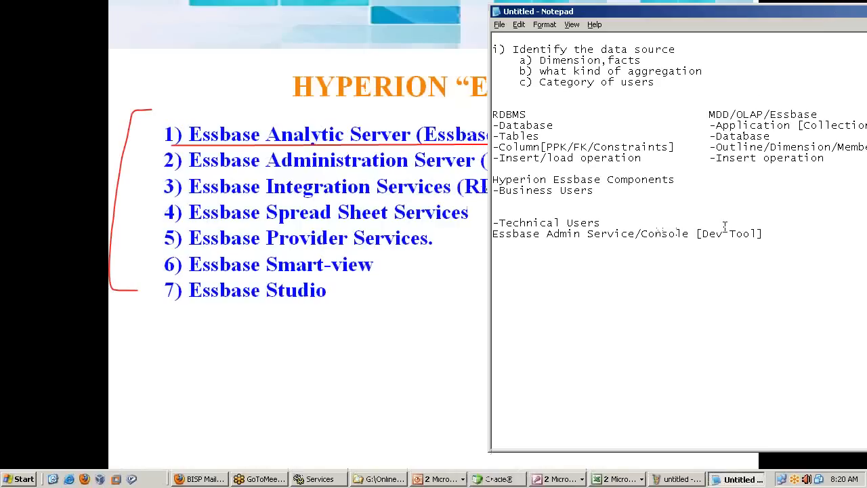
- Bring up the Windows Services list showing the Hyperion services
double_click(728, 232)
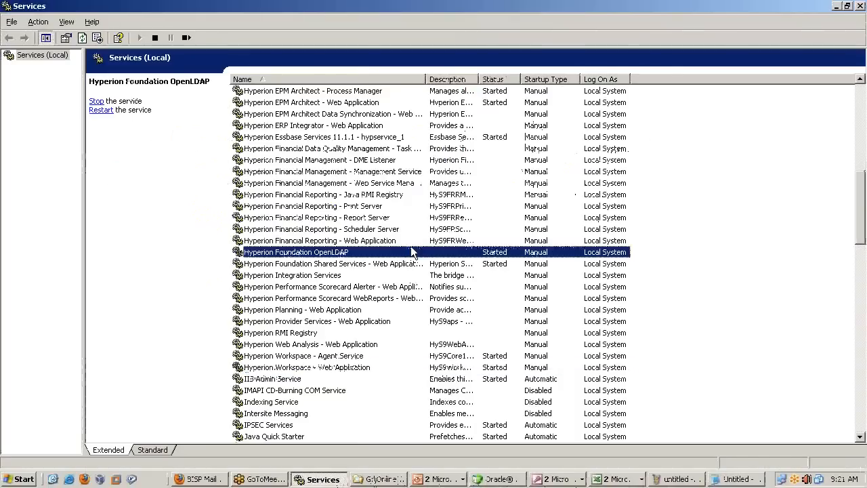
- Locate the Hyperion Essbase Services 11.1.1 - hypservice_1 entry, the started Essbase Server Service
scroll("up", 3)
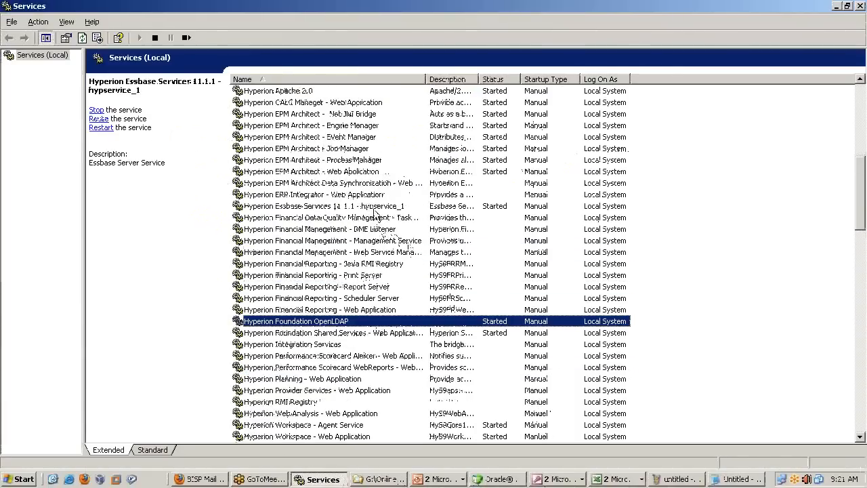
left_click(318, 206)
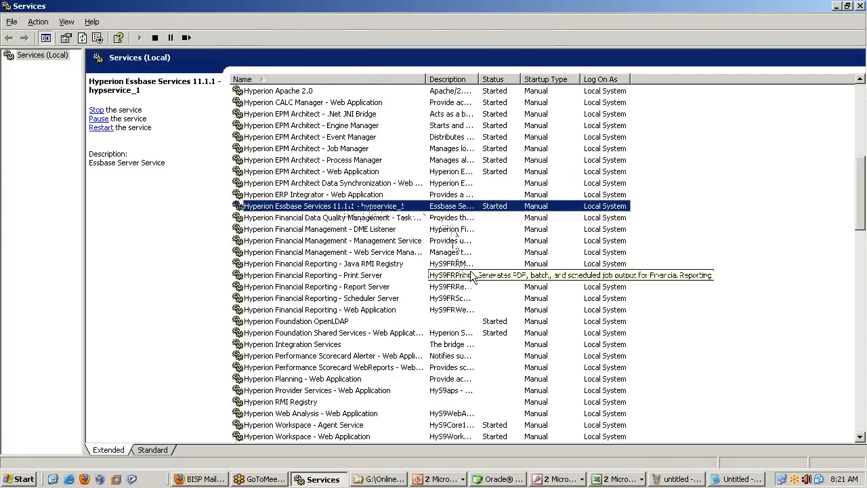
mouse_move(490, 273)
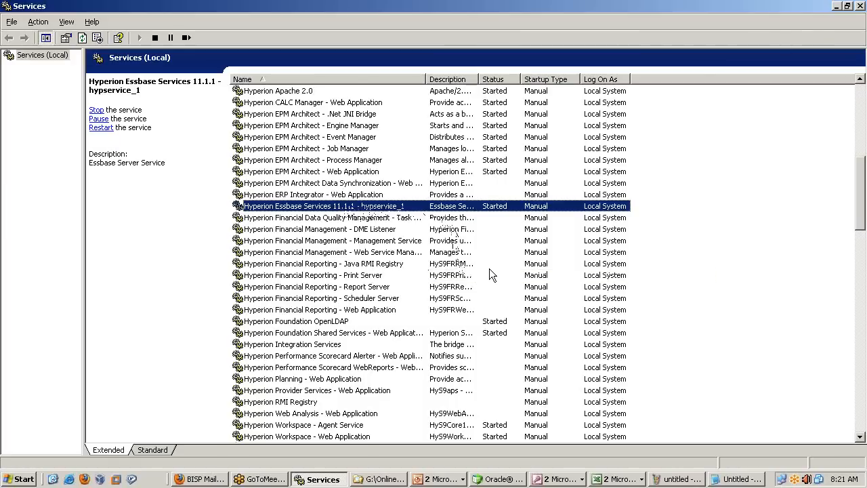
- Add the line -Essbase Server [Engine] to the Technical Users notes and select it
left_click(735, 479)
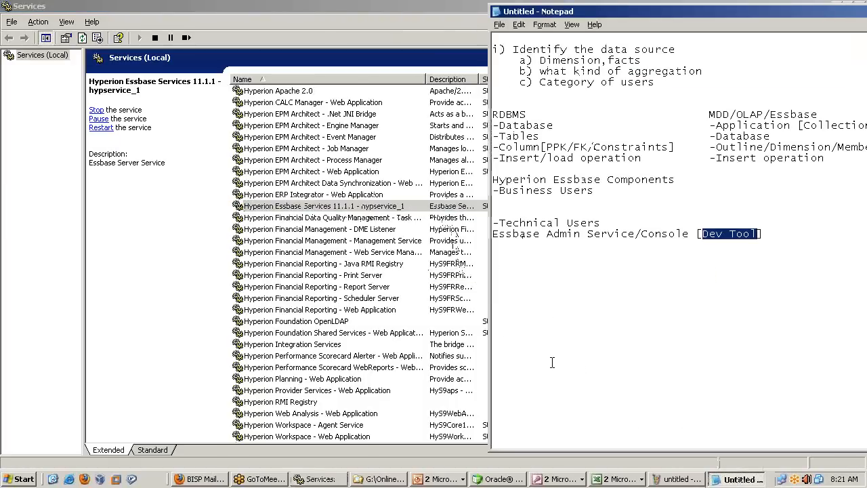
left_click(766, 233)
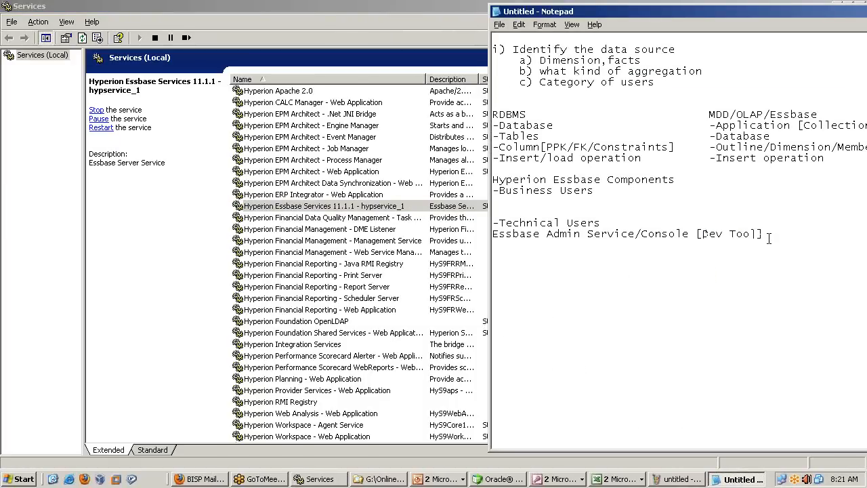
type("-Essba")
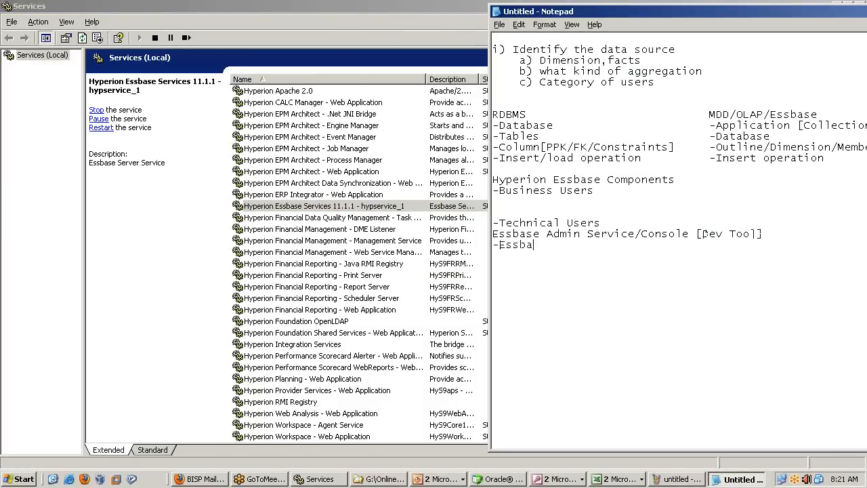
type("e Server [En")
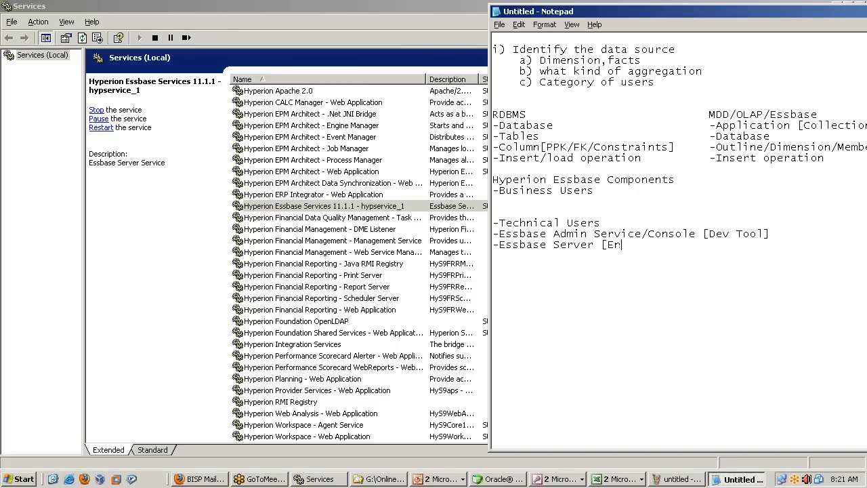
type("gine]")
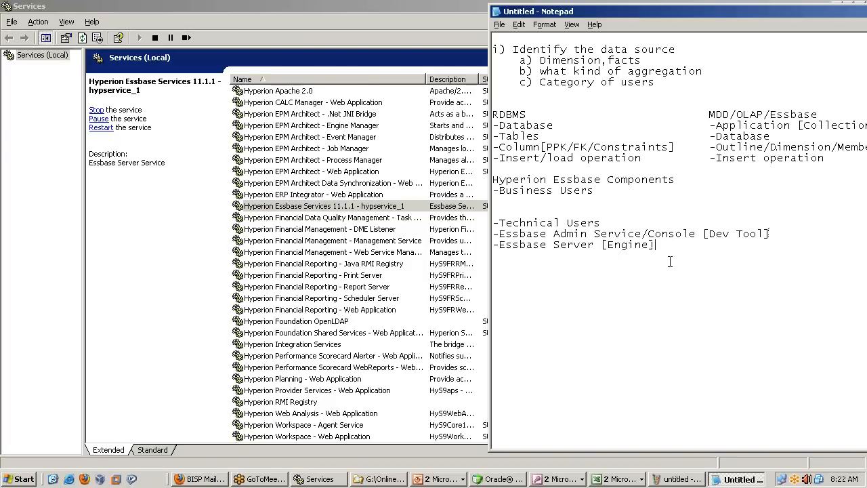
triple_click(571, 244)
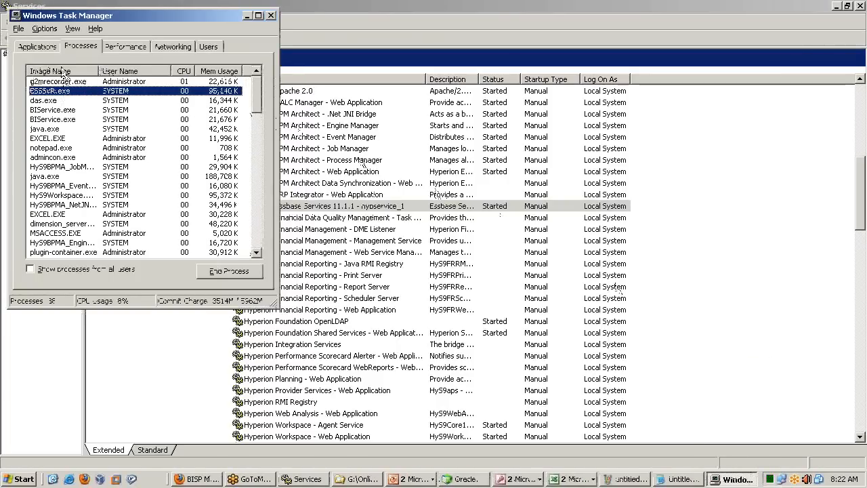
- Sort Task Manager processes by name and pick out the running ESSSVR.exe server process
left_click(49, 71)
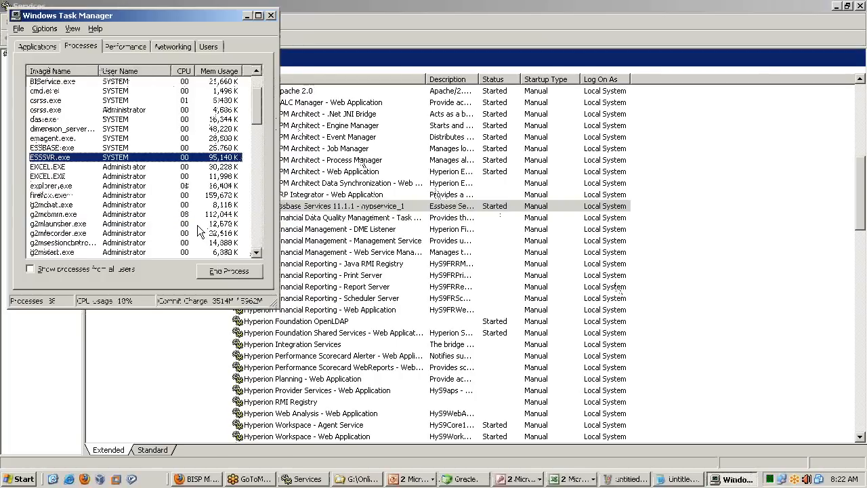
left_click(51, 148)
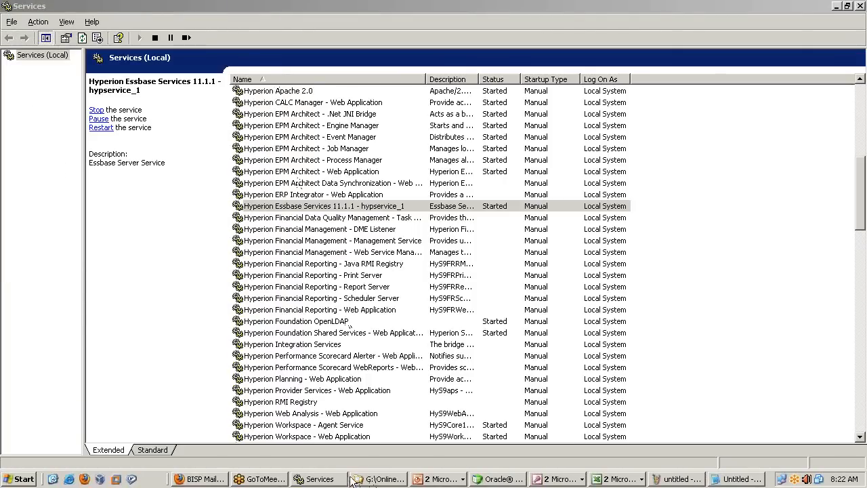
- Return from Services to the Notepad Essbase component notes
left_click(737, 480)
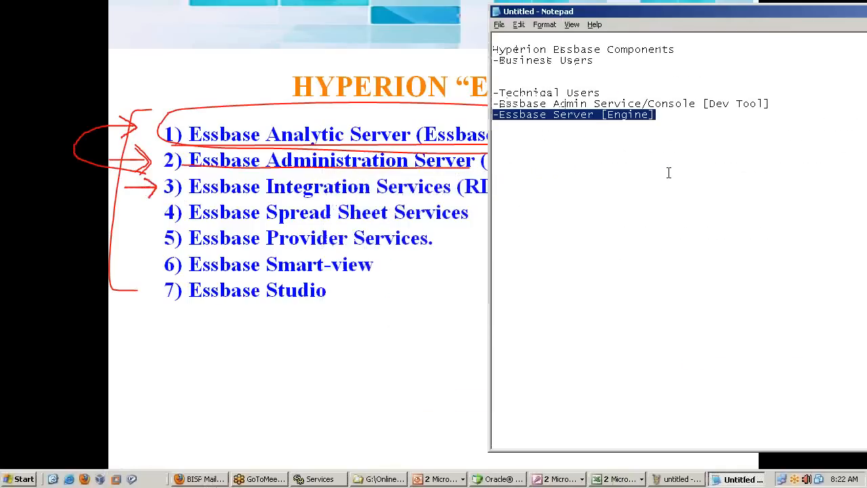
- Add the data-flow line RDBMS[Transaction Data]--EIS---Essbase Cube and highlight the RDBMS source
left_click(677, 124)
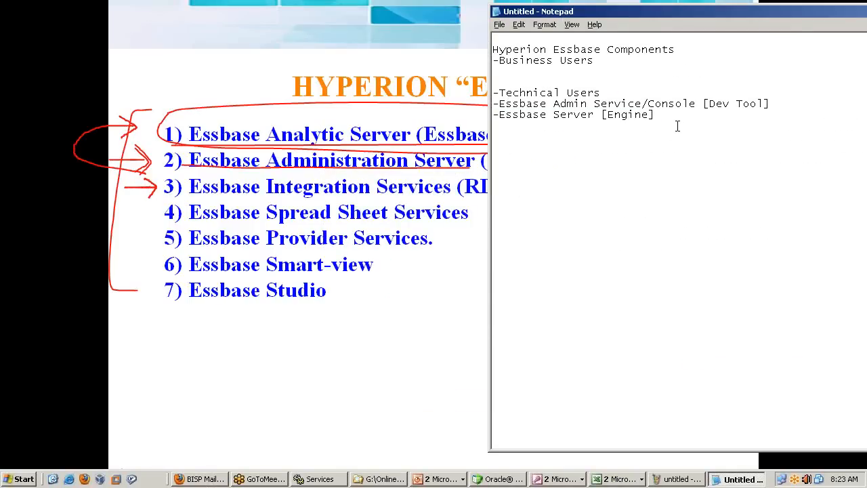
type("RDBMS")
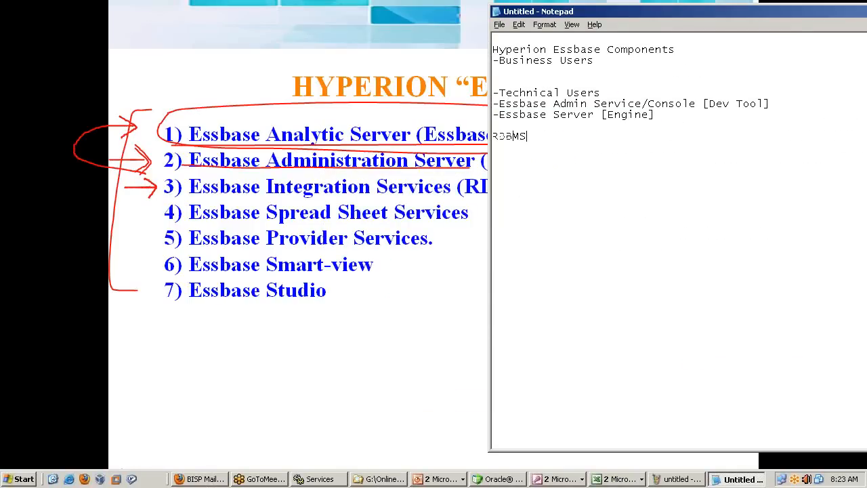
type("[Transaction")
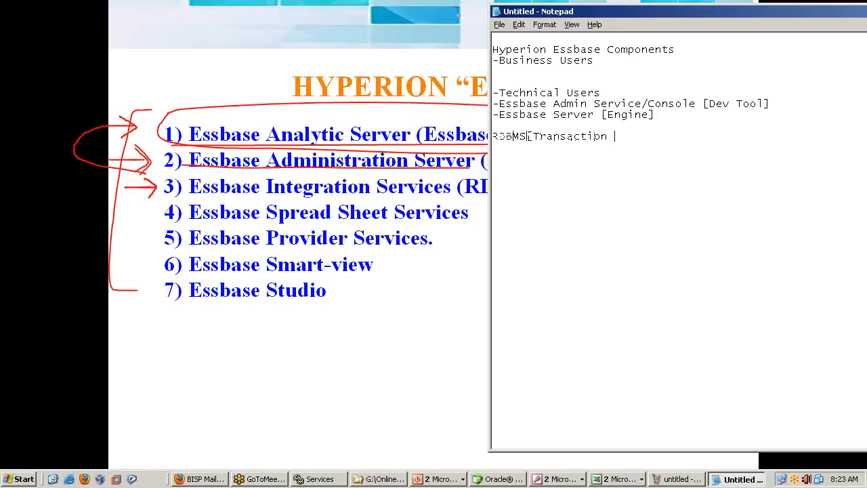
type("Data]")
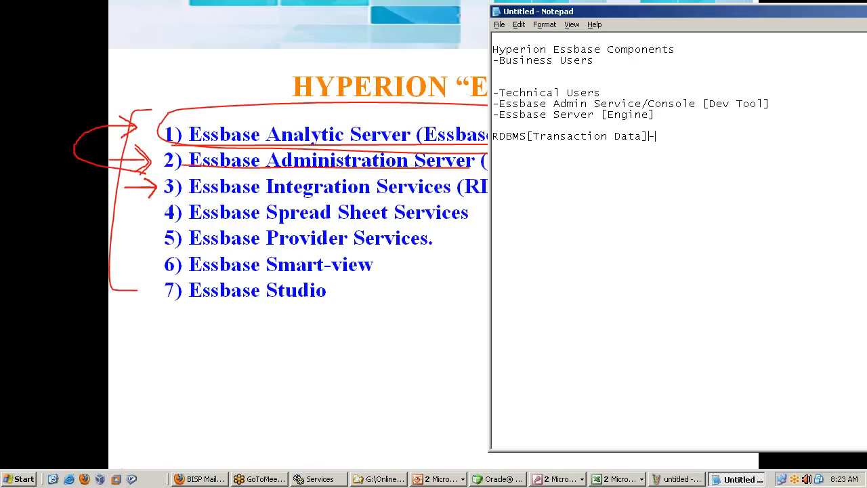
type("----Essbase Cube")
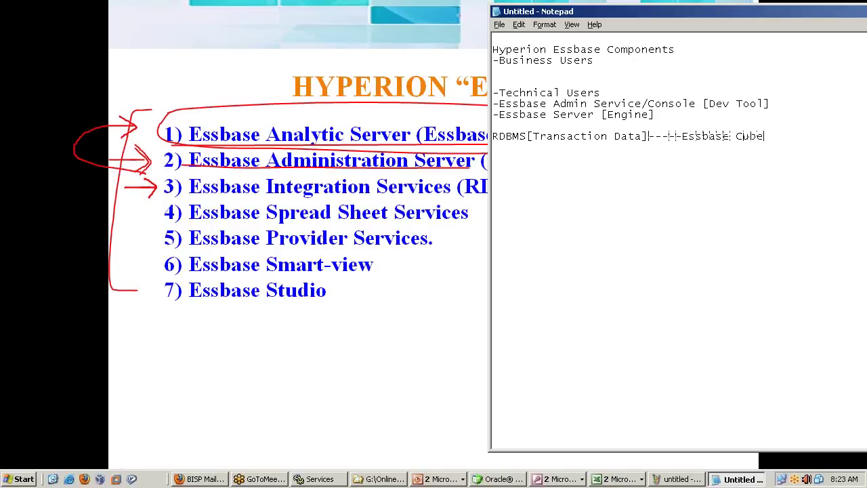
type("EIS")
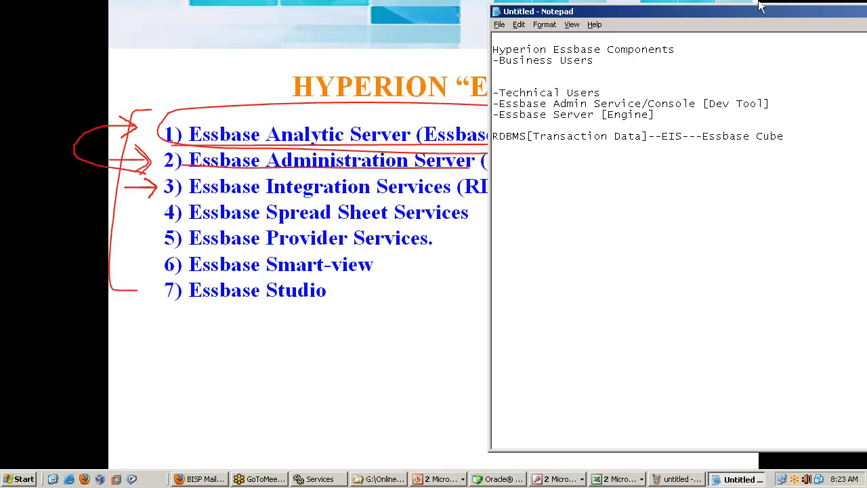
mouse_move(664, 176)
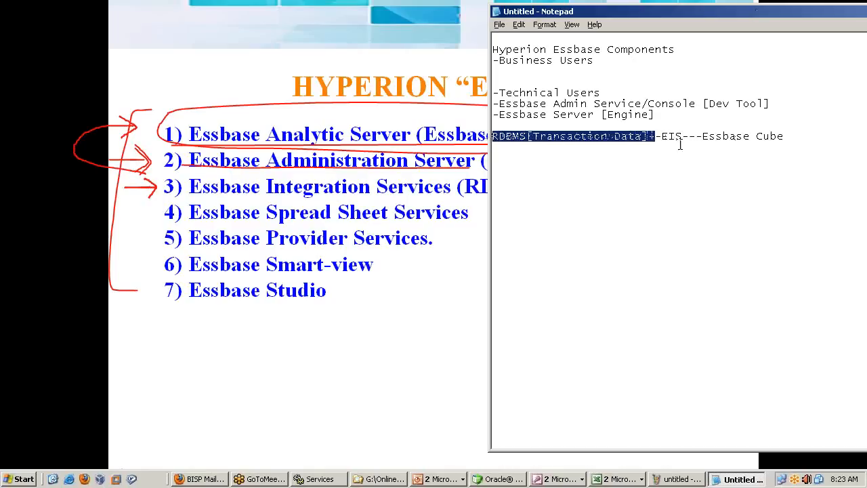
double_click(742, 135)
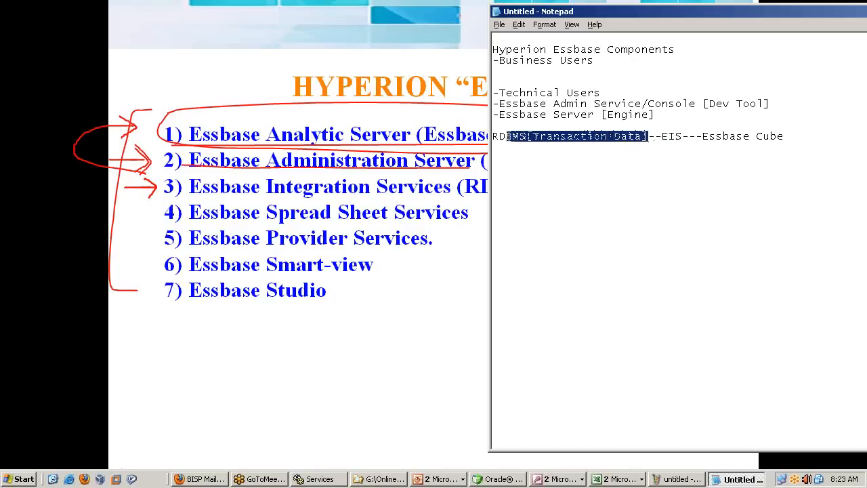
double_click(671, 136)
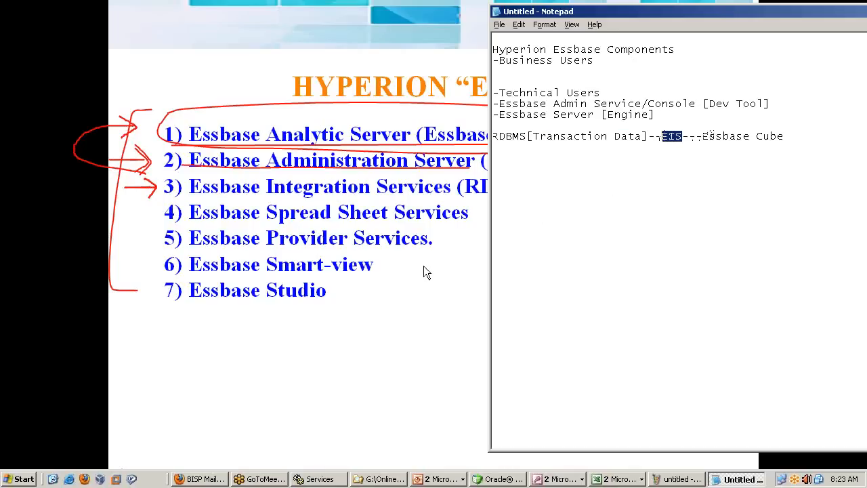
mouse_move(409, 324)
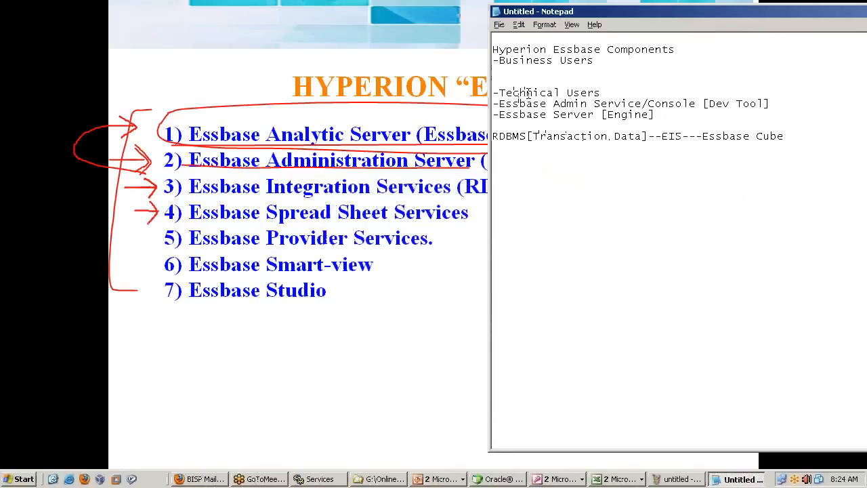
- Add 'Essbase Spread sheet addins' under Business Users in the notes
type("Essbase Spread")
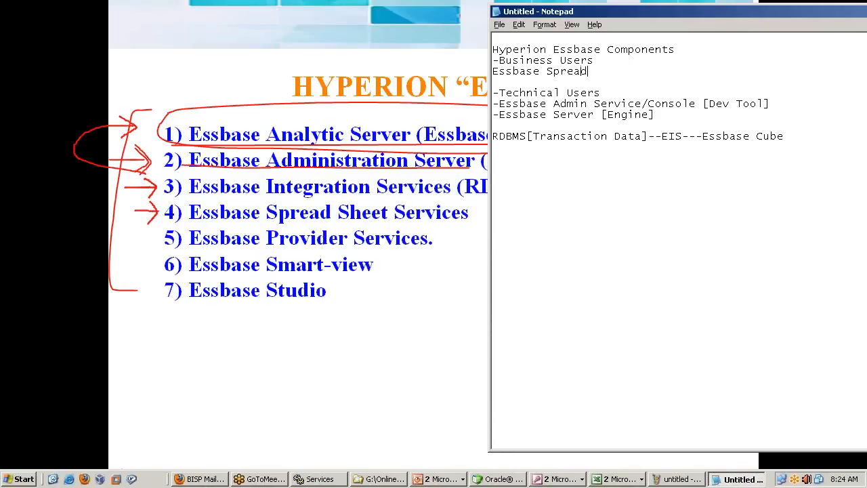
type("sheet")
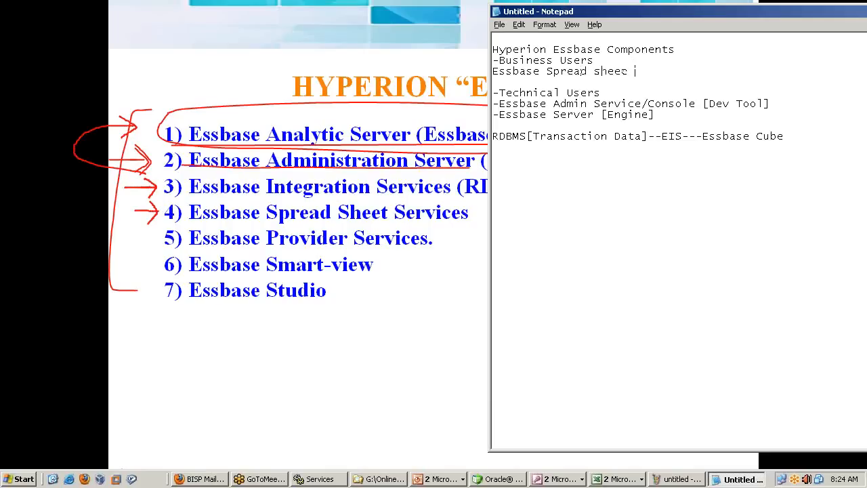
type("addins")
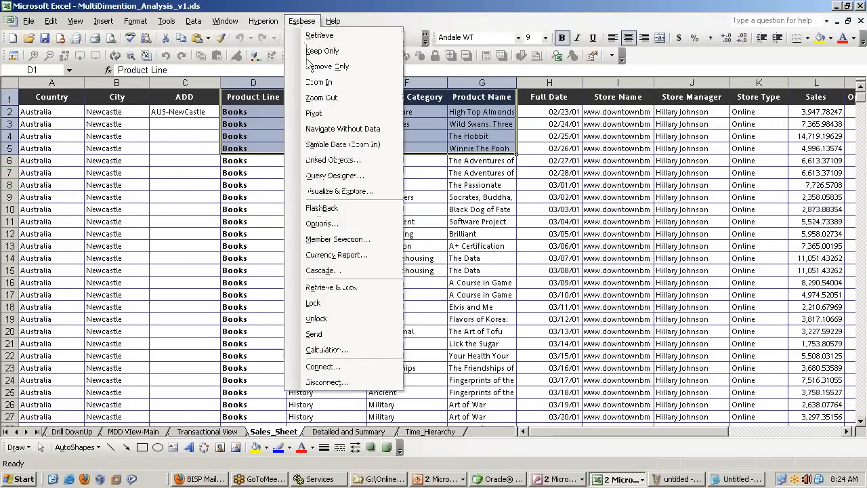
mouse_move(333, 159)
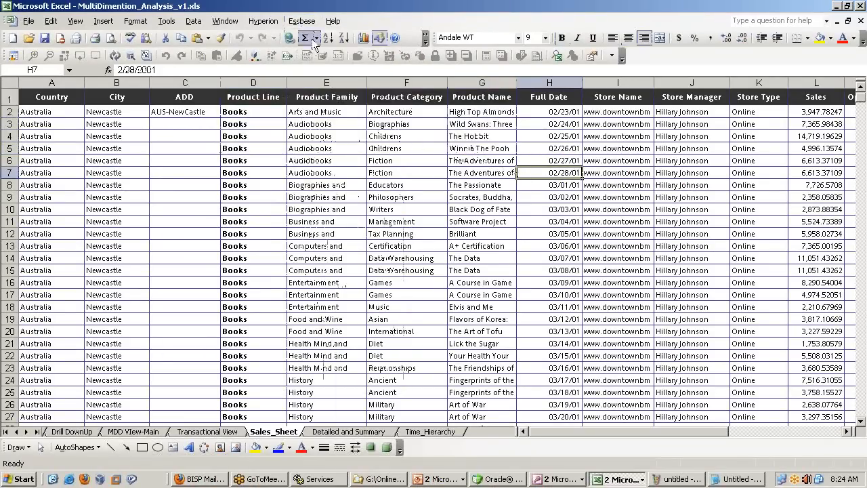
- Show the Essbase add-in menu over the Sales_Sheet in the Excel workbook
left_click(300, 21)
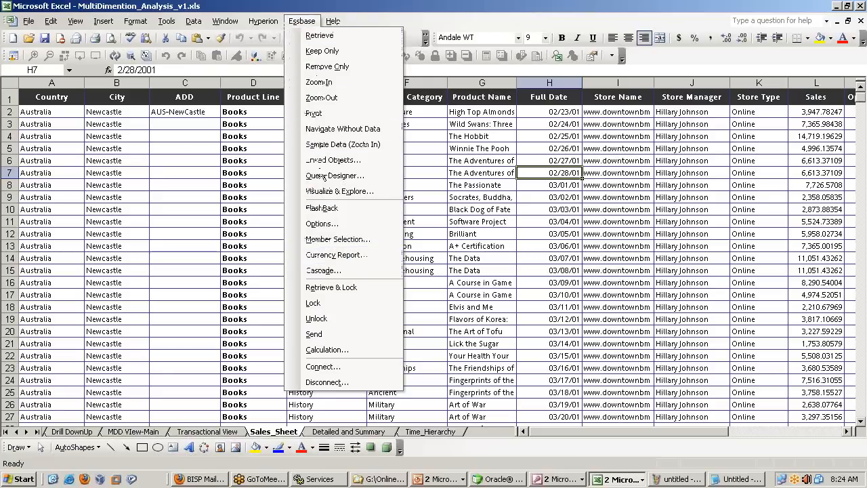
mouse_move(336, 255)
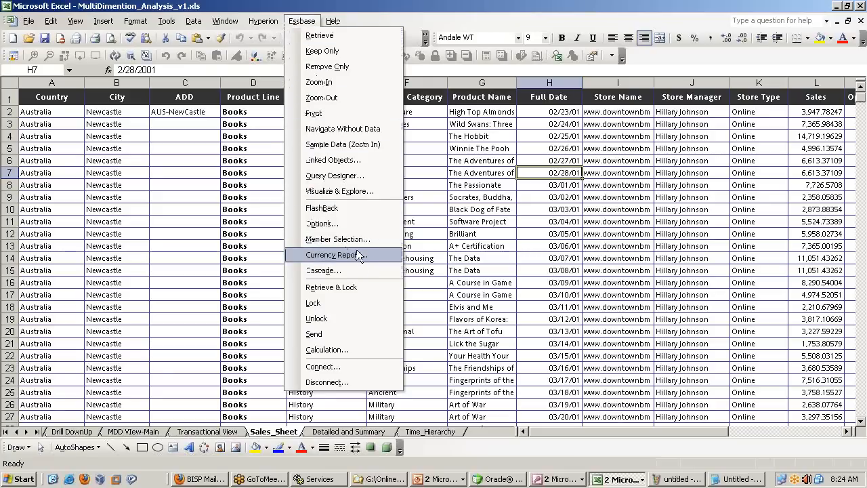
mouse_move(417, 292)
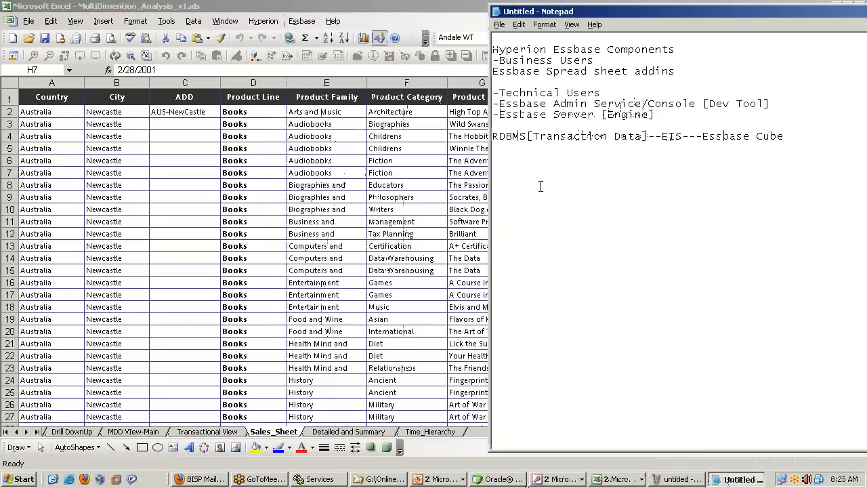
- Add the line 'Essbase : Extended Spreadsheet Database' to the notes
type("Essbase :")
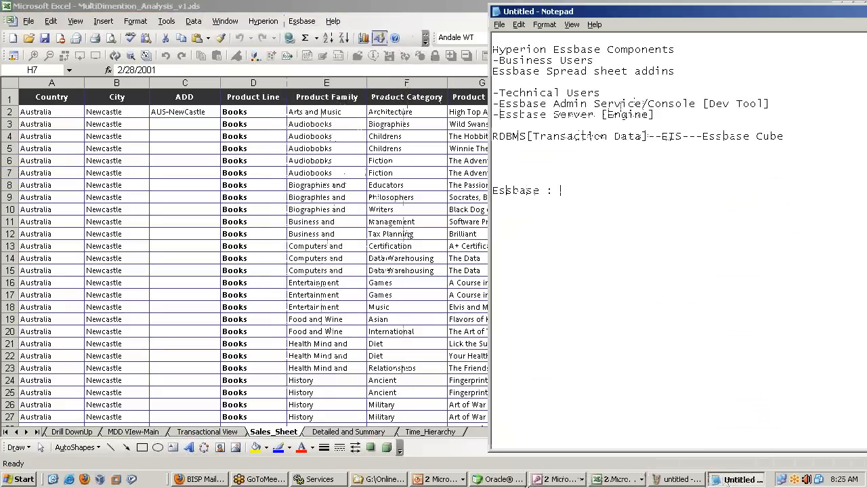
type("Extended S")
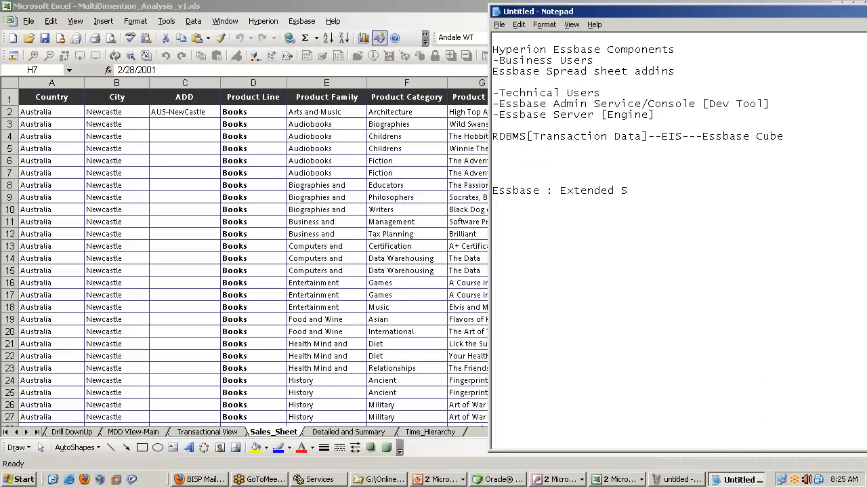
type("preadsh")
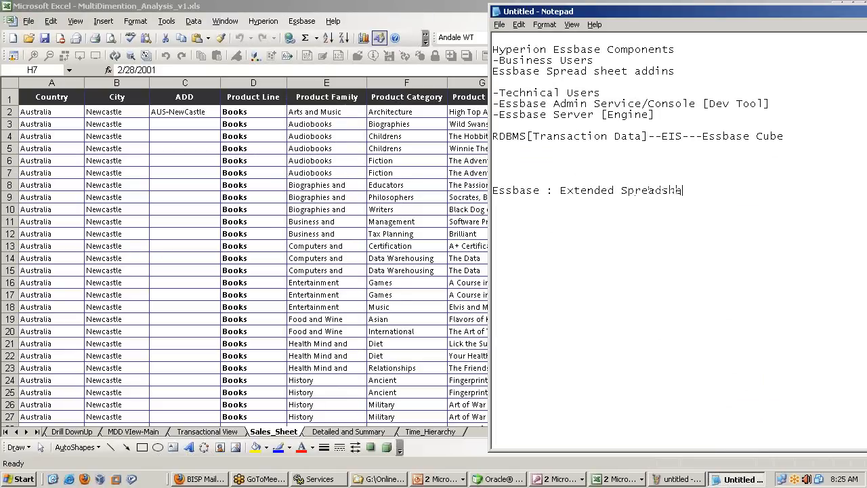
type("Dtab")
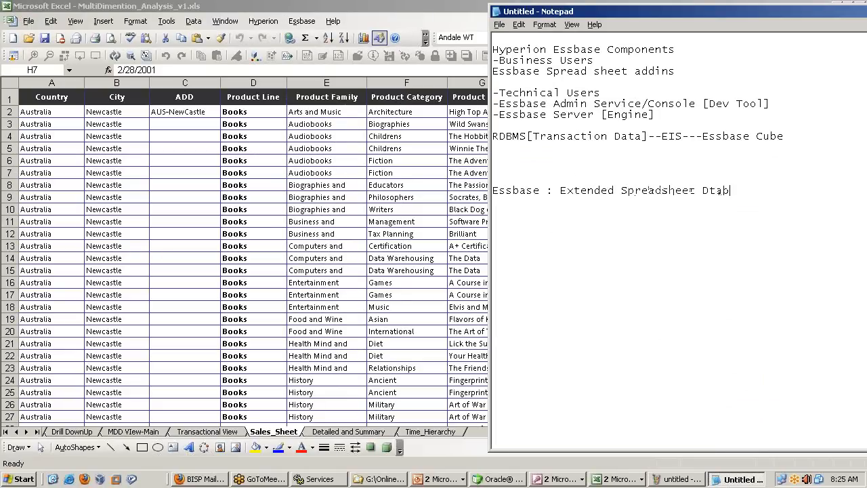
type("ase")
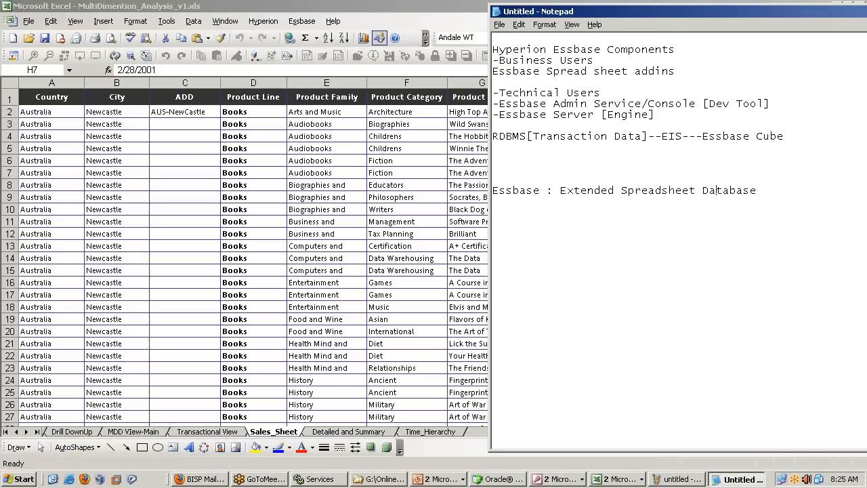
mouse_move(584, 125)
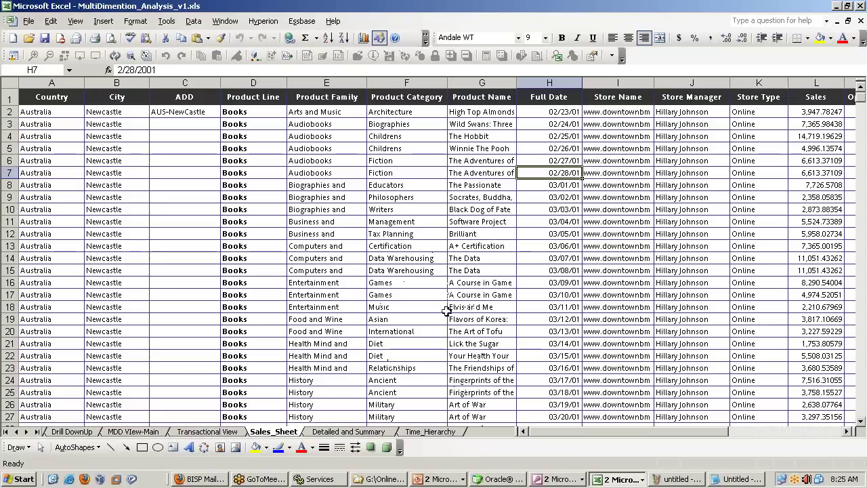
mouse_move(336, 245)
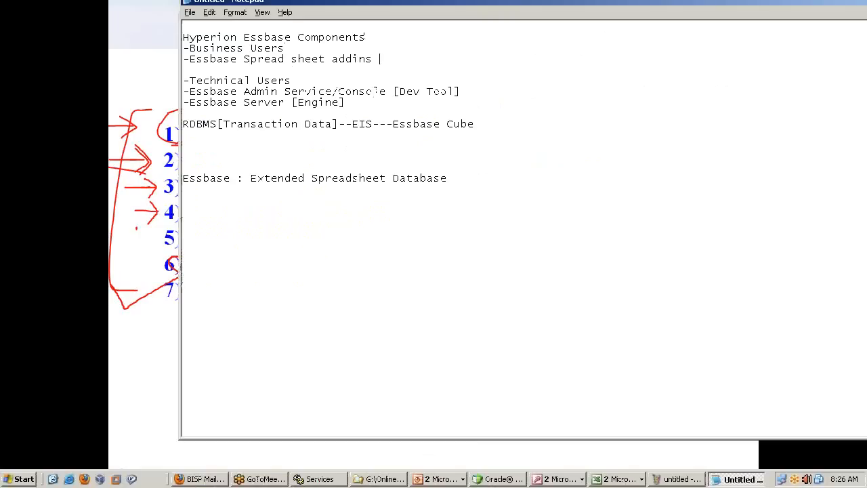
- Append '[Only for Essbase Solution]' to the spreadsheet add-ins line
type("[On")
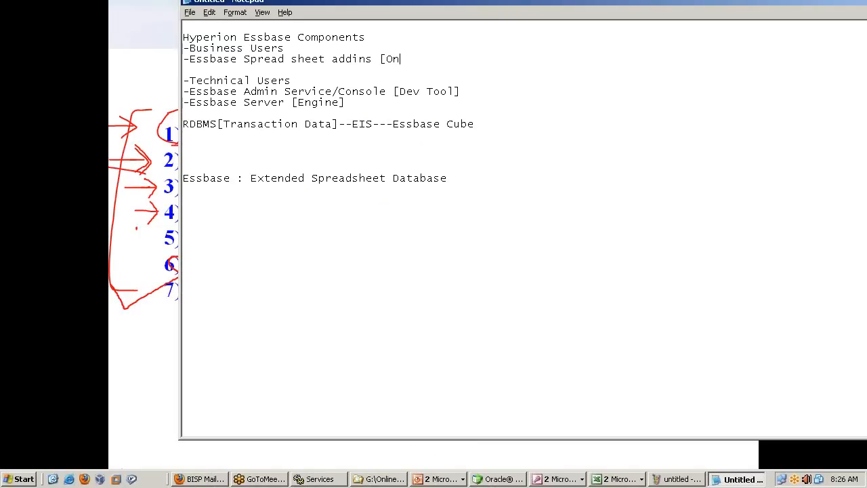
type("ly")
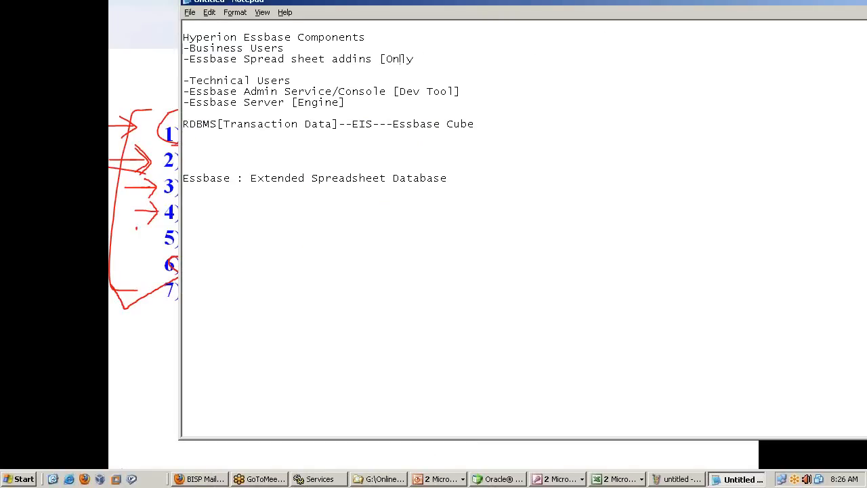
type("for Essb")
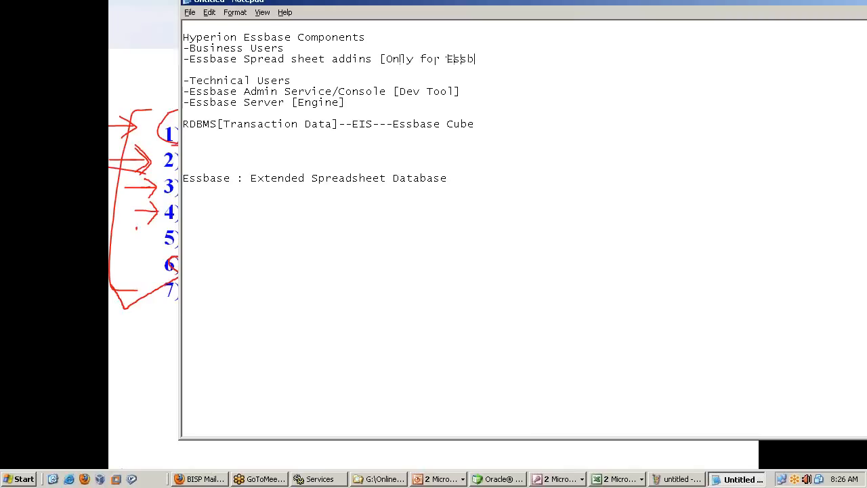
type("ase Solution")
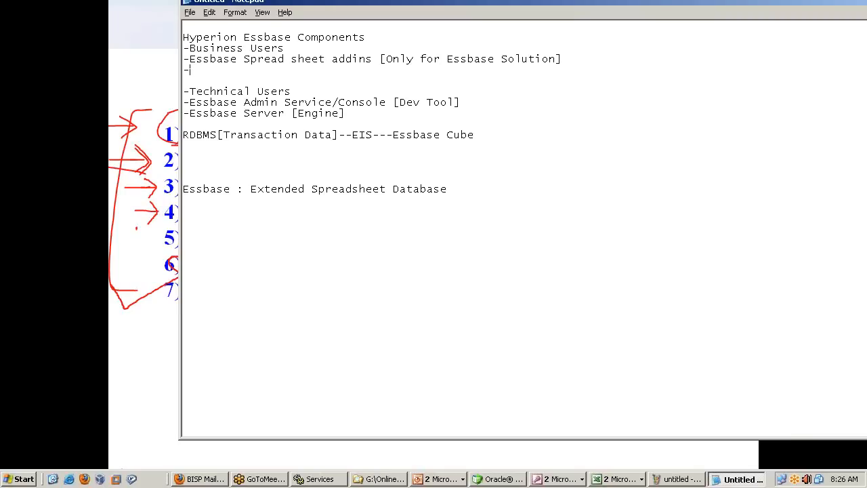
- Add '-Smartview[designed for all Hyperion Products Planning, HFM, Reporting]' as a new line
type("Smartvi")
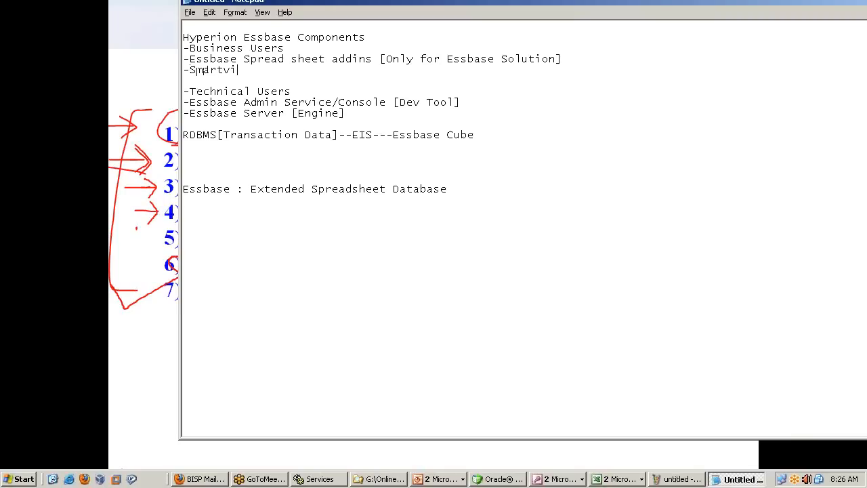
type("ew")
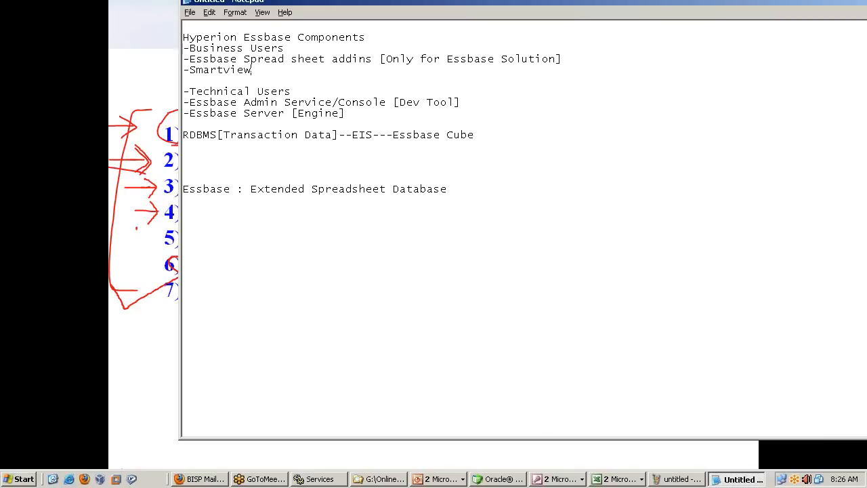
mouse_move(344, 68)
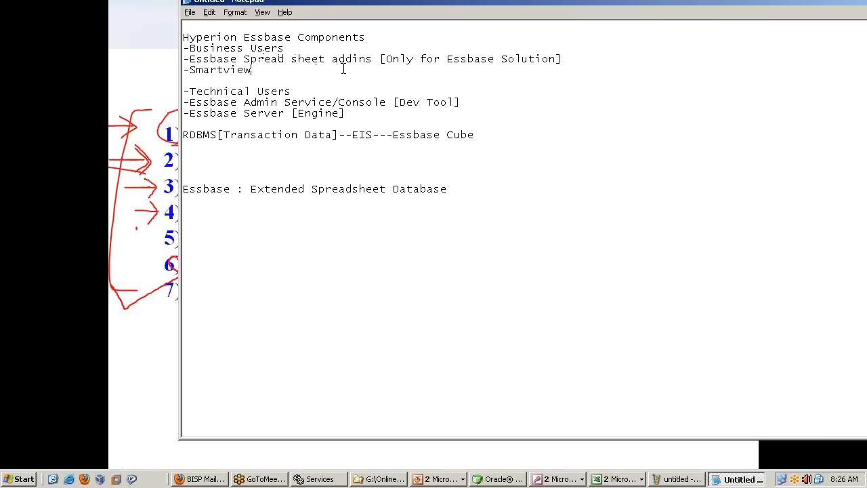
type("[")
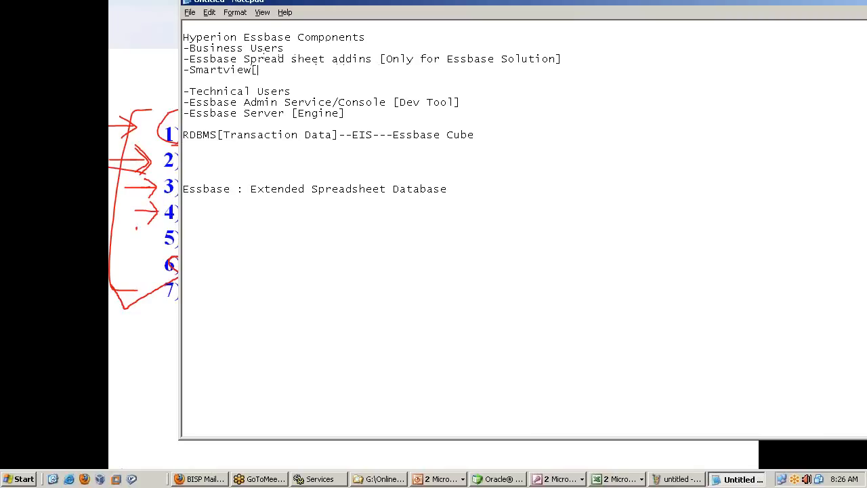
type("designed for all")
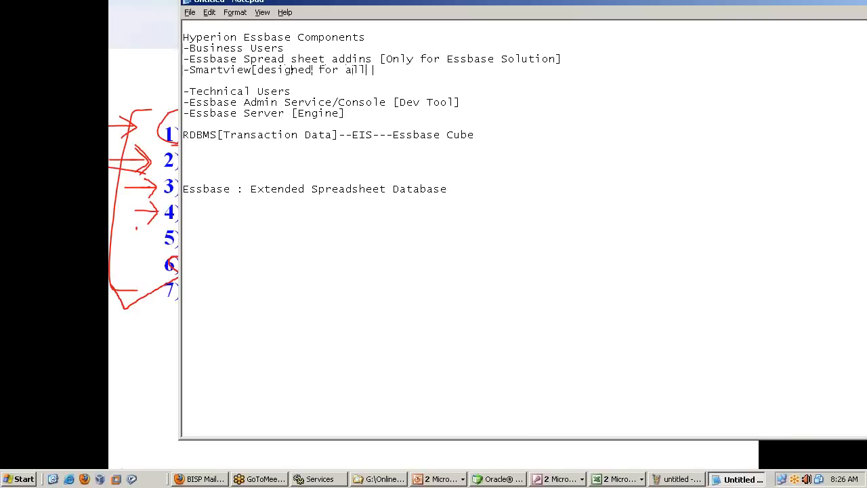
type("Hyperion P")
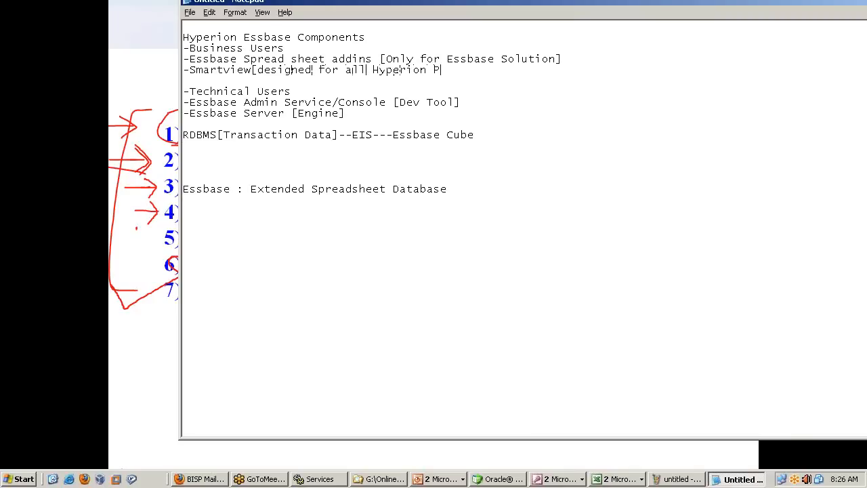
type("roduct")
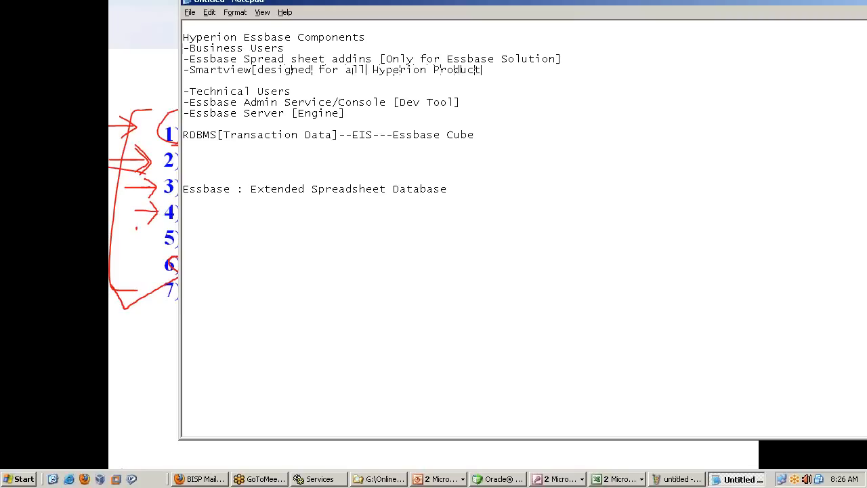
type("s P")
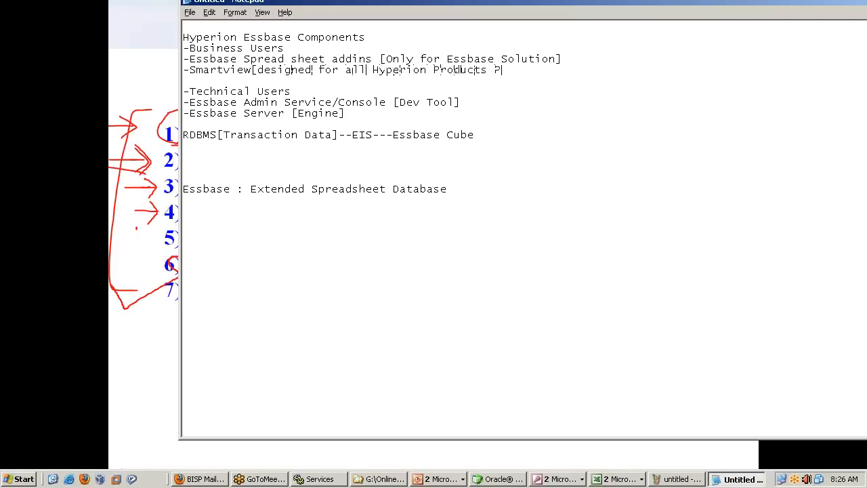
type("lanning, HFM,")
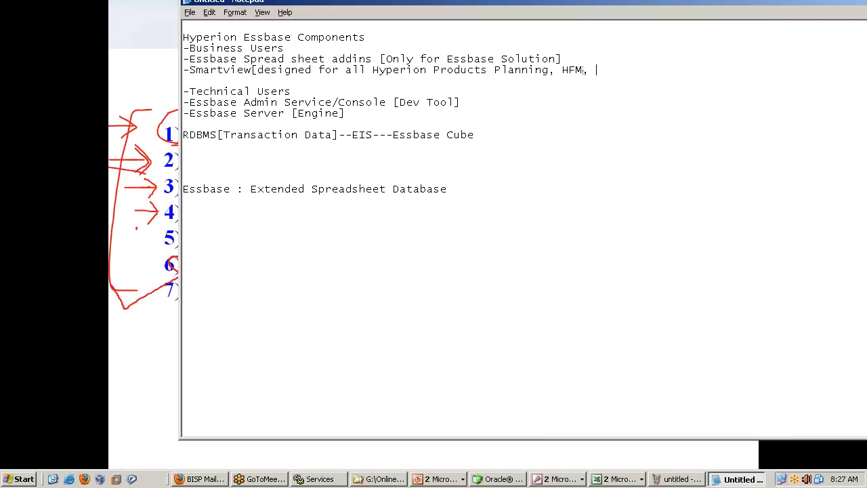
type("Repbring]")
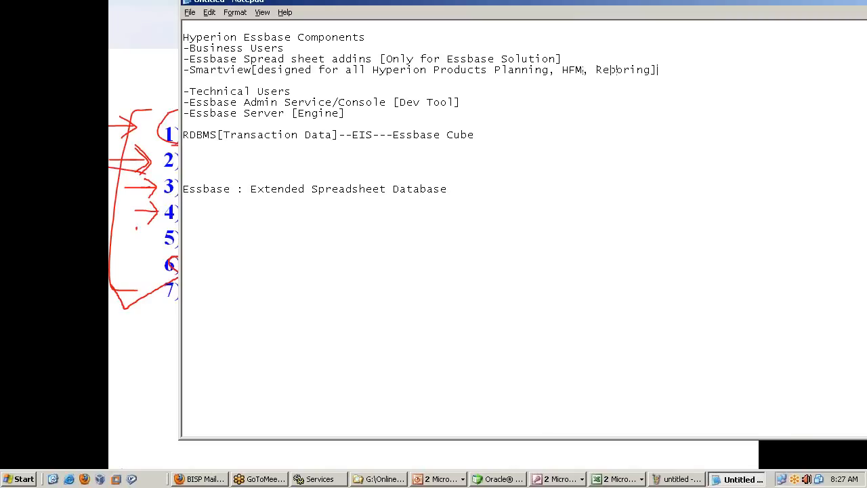
mouse_move(587, 409)
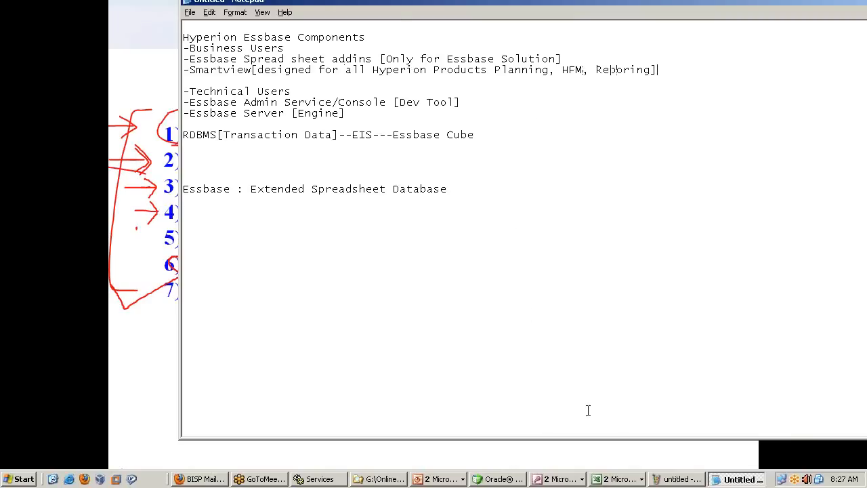
- Bring the sales workbook forward and show the Hyperion Smart View menu commands
left_click(617, 480)
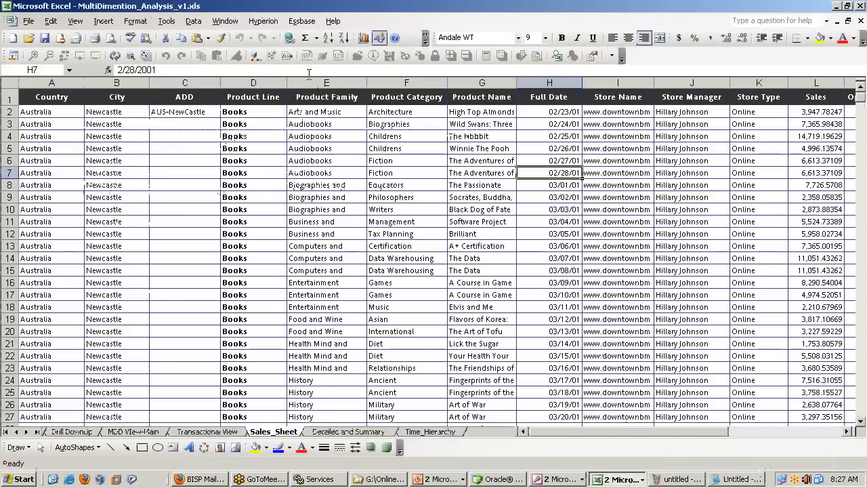
left_click(262, 20)
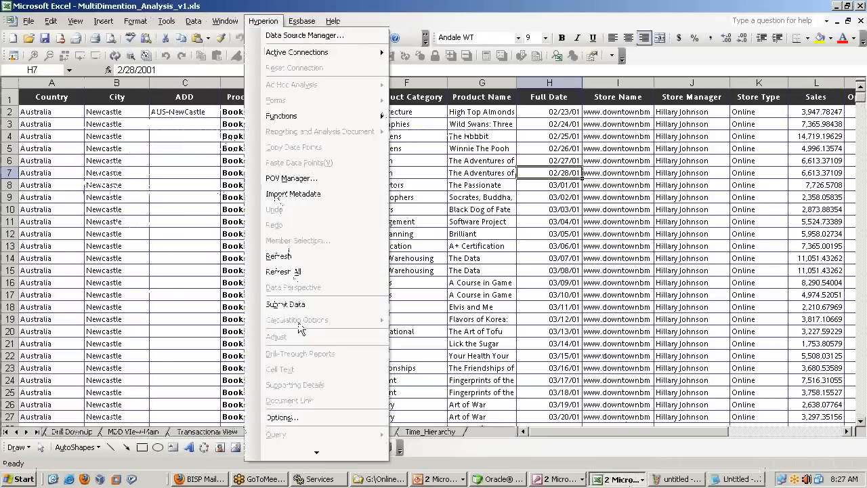
mouse_move(291, 178)
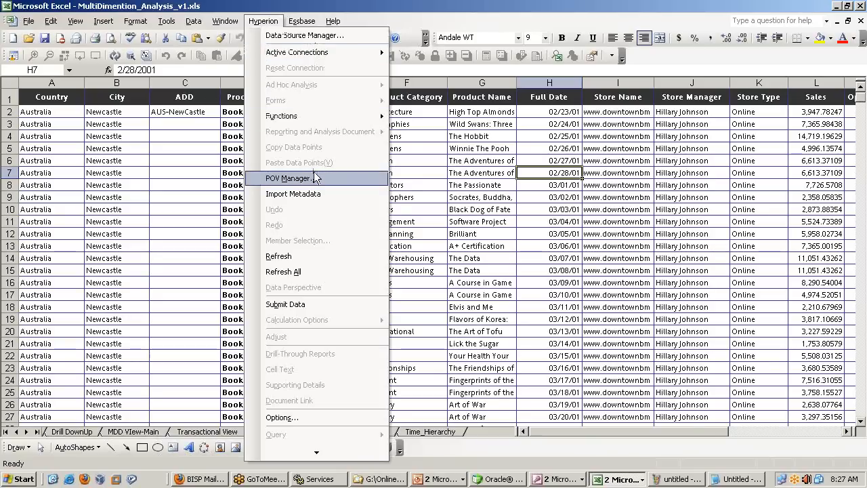
mouse_move(312, 106)
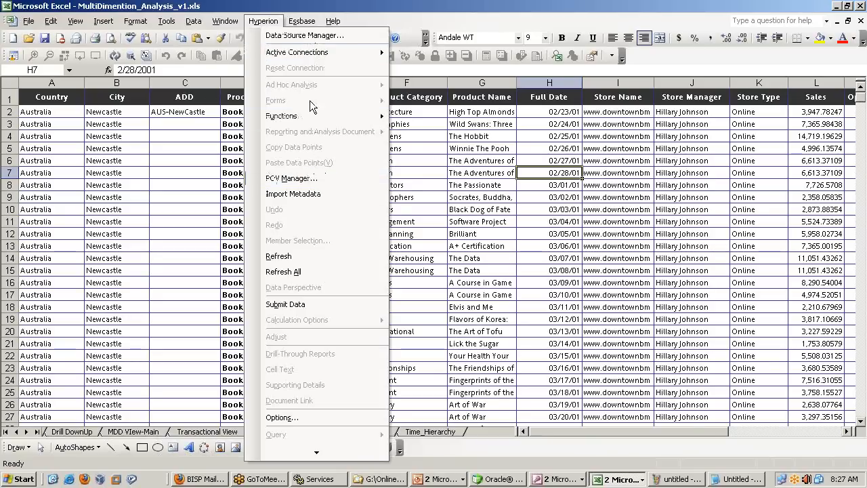
mouse_move(287, 304)
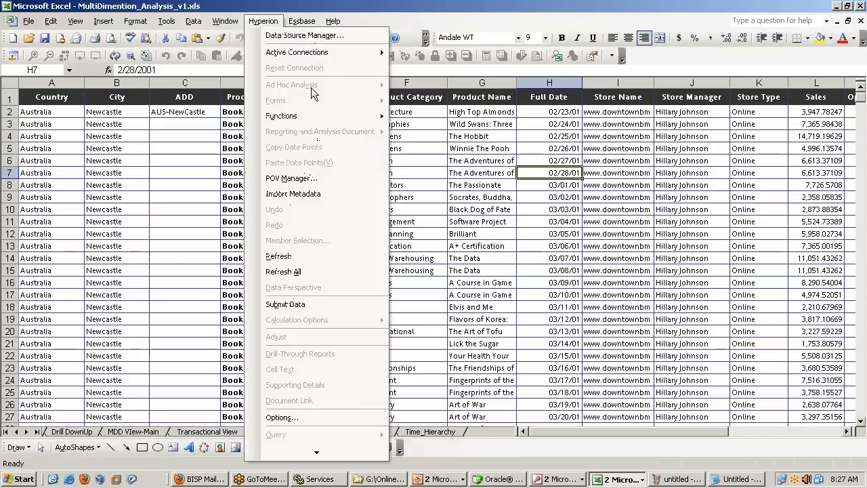
mouse_move(311, 339)
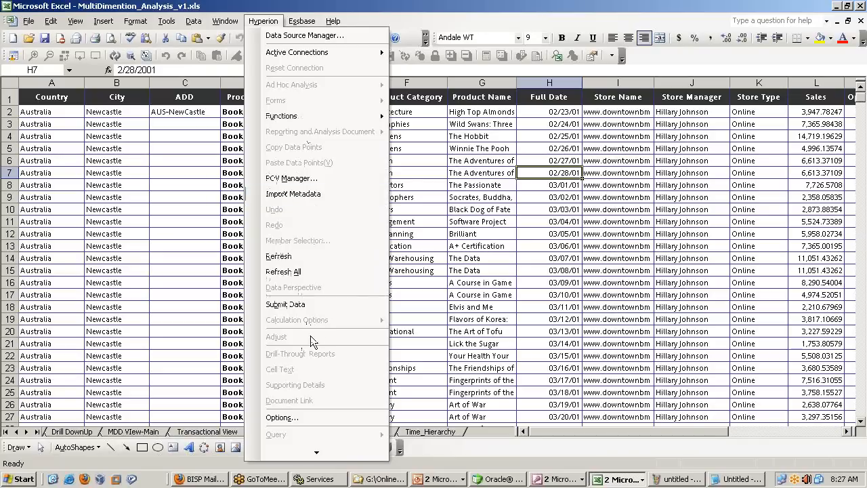
mouse_move(309, 434)
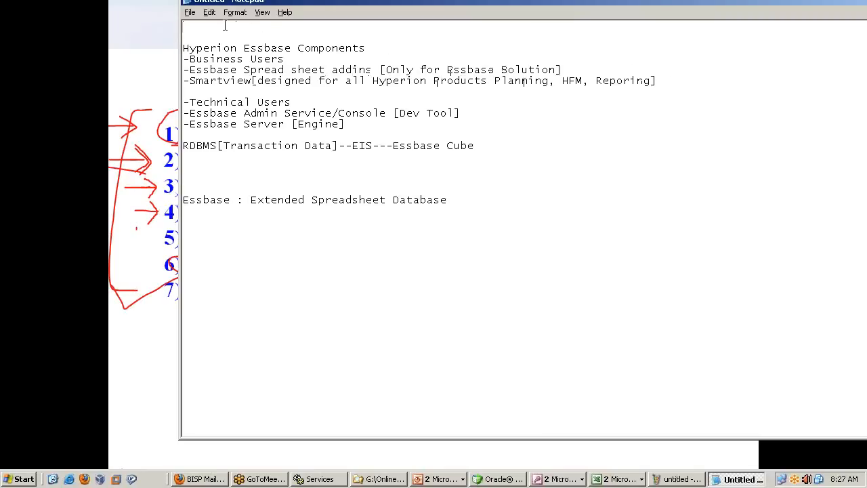
- Write the opening quote "Going away from programing" at the top of the notes
type("\"")
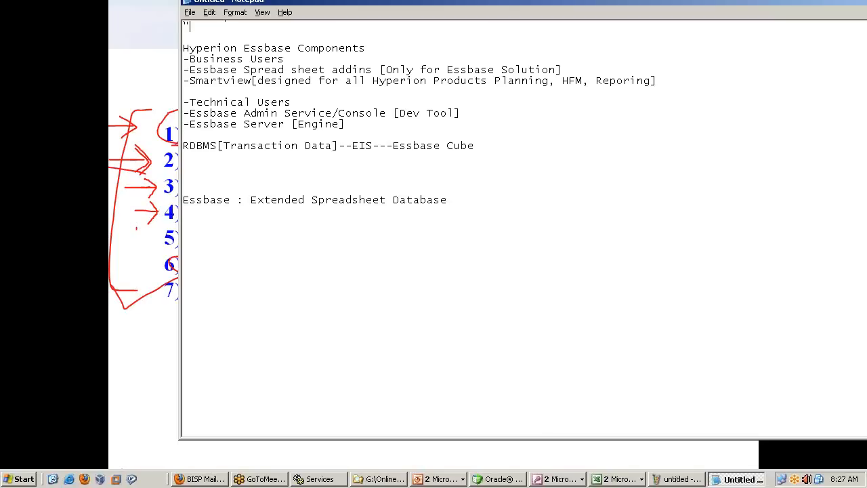
type("Goi")
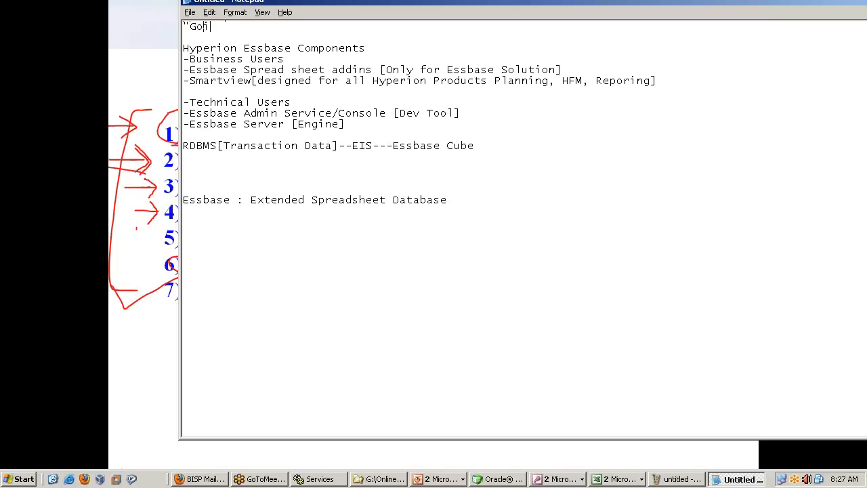
type("ng away")
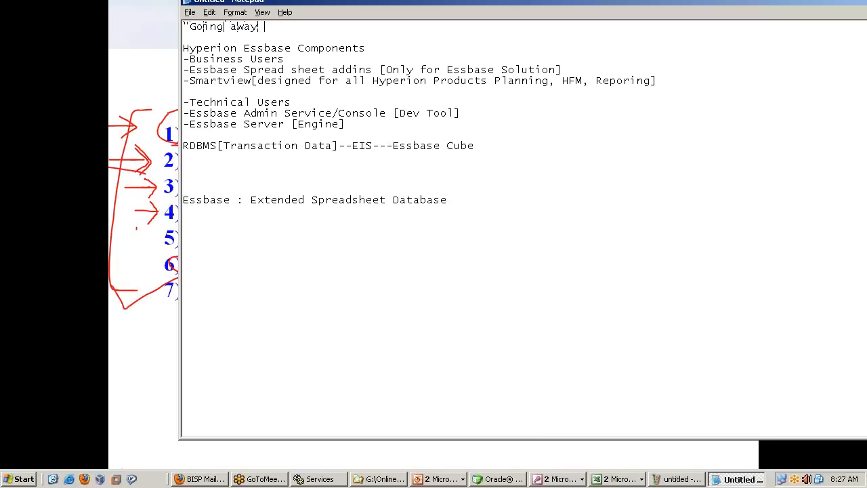
type("from progha")
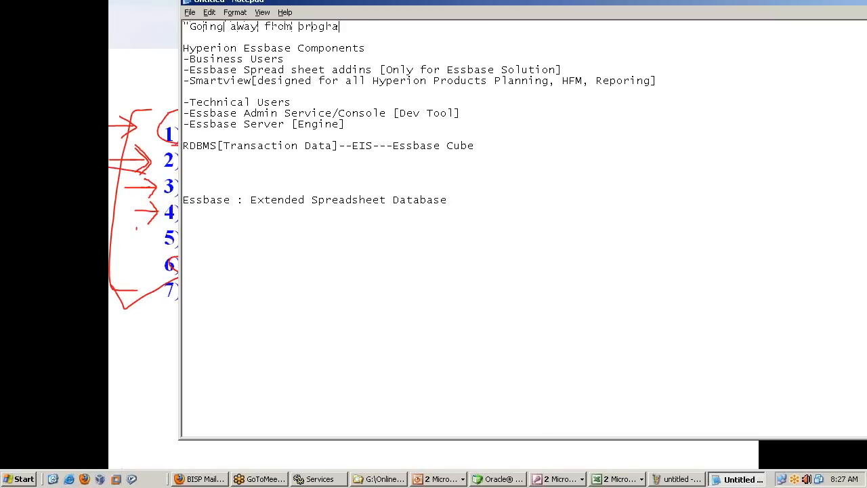
type("ming")
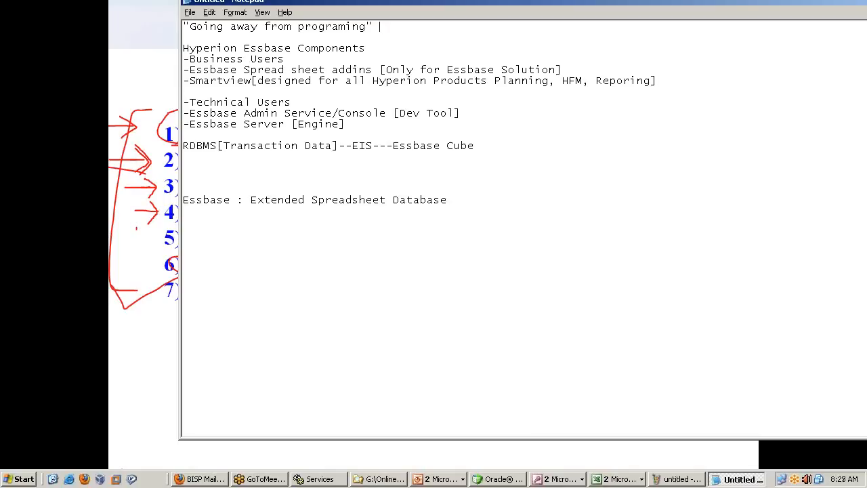
type("o")
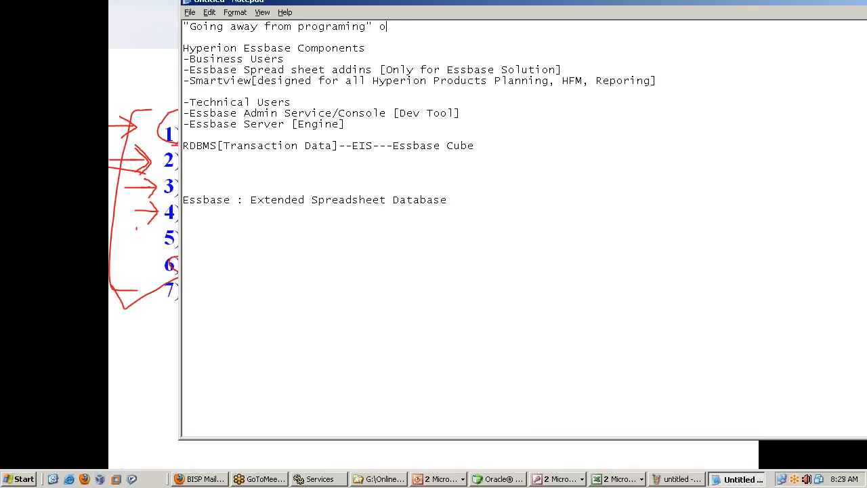
- Add the alternative quote "Enable business users to perform all operation without IT support"
type("r \"Ena")
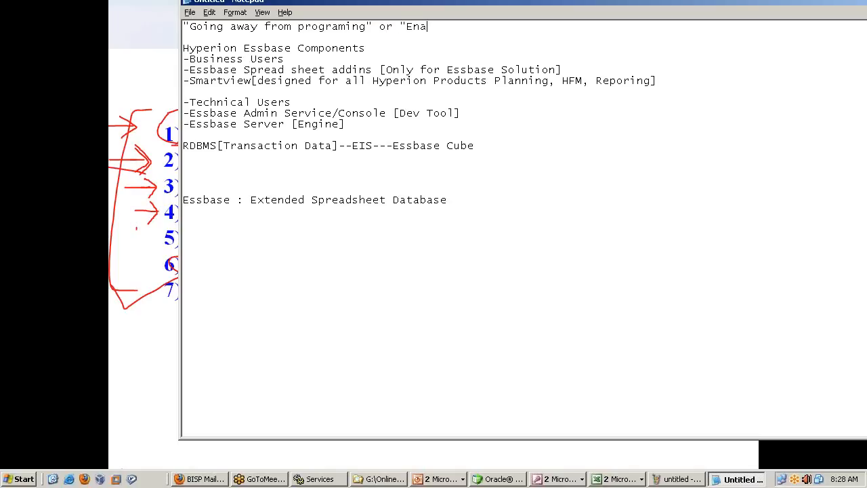
type("ble bu")
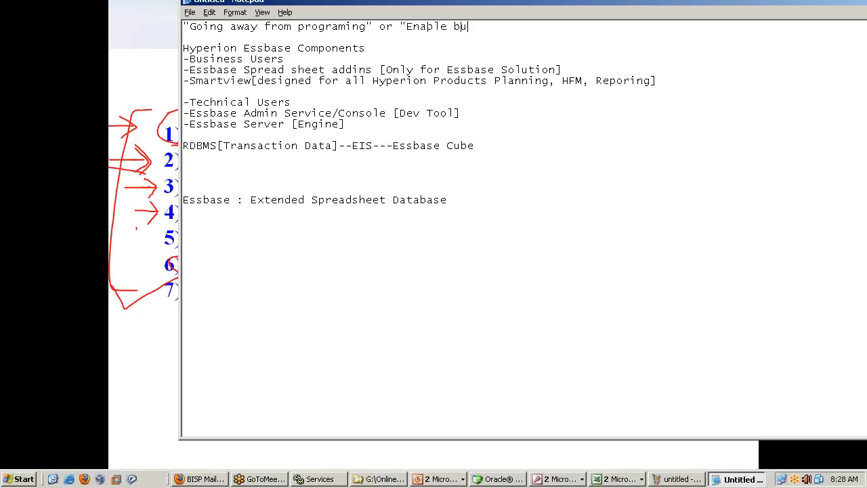
type("siness users")
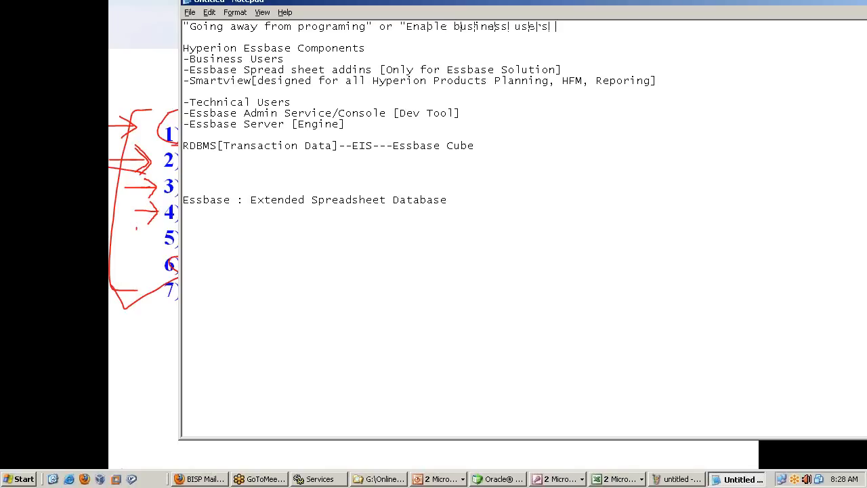
type("to perform")
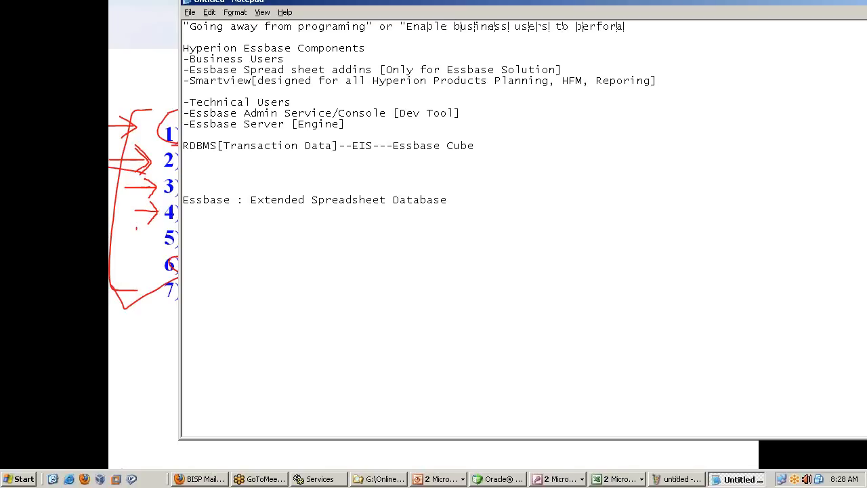
key("Backspace")
type("m all opertaion w")
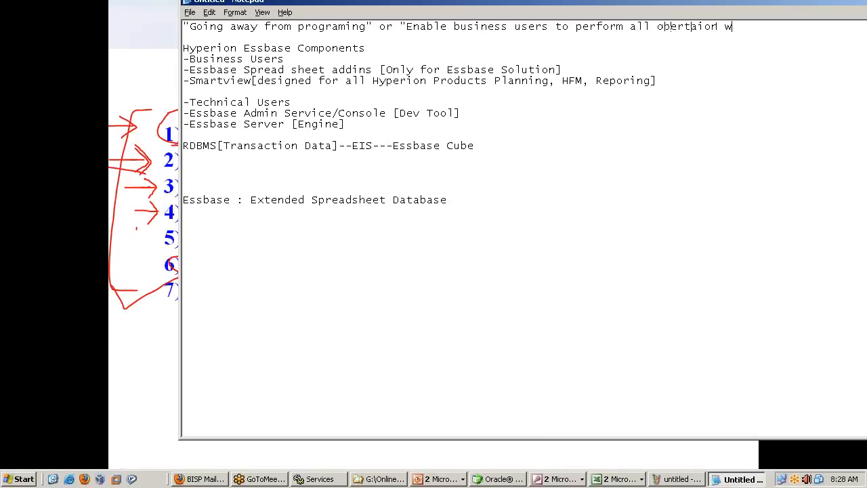
type("ithout")
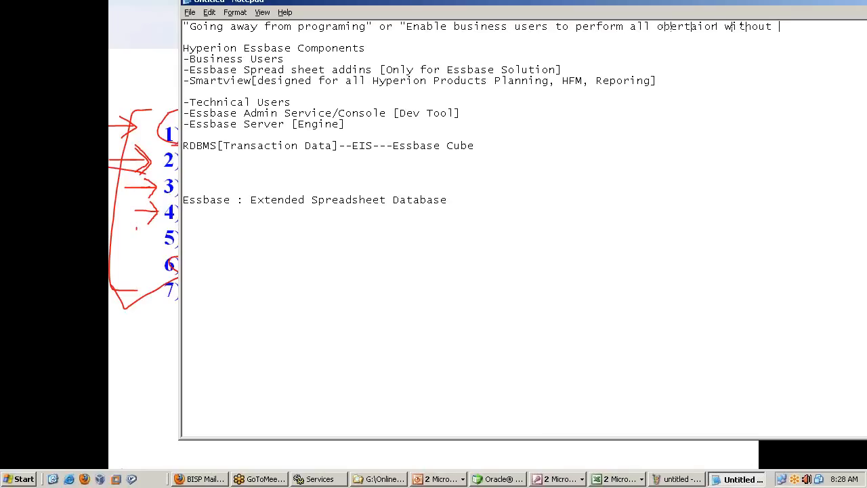
type("IT s")
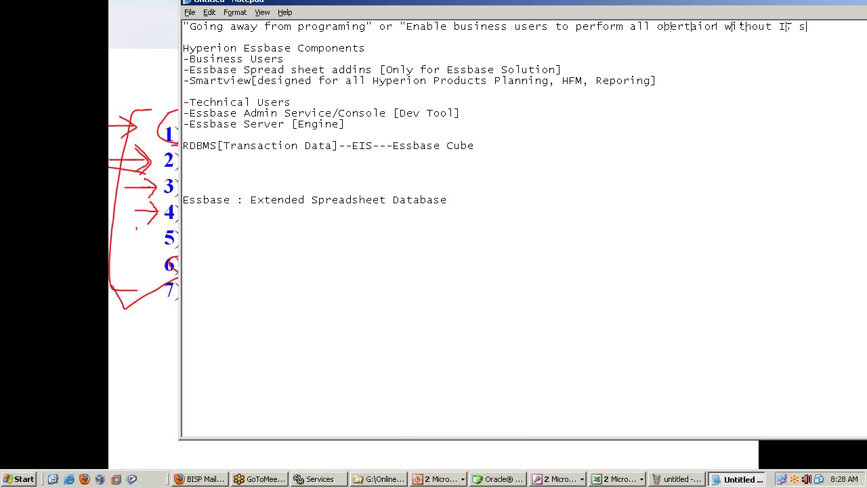
type("support]")
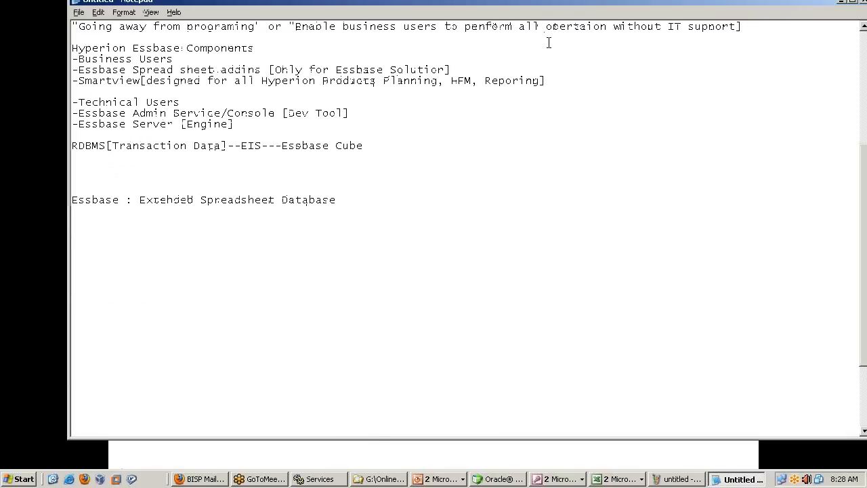
mouse_move(548, 34)
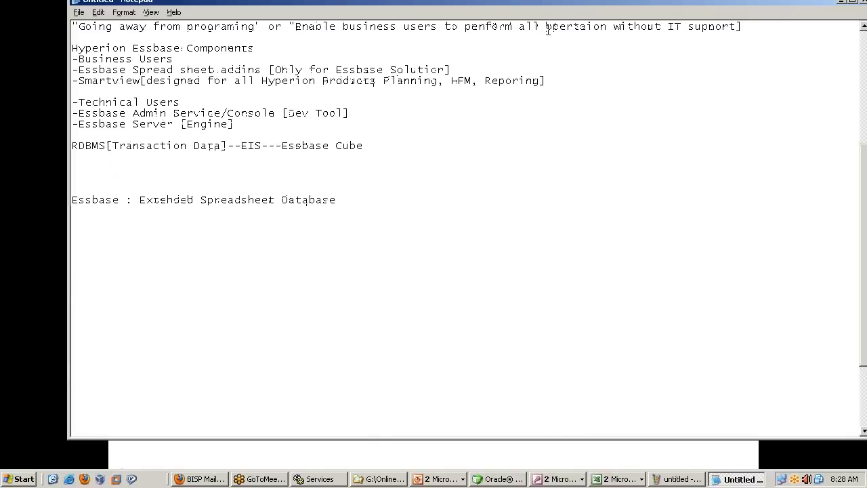
- Make the quote read 'all business operation', drop the stray bracket, and correct Reporting in the Smartview line
type("business")
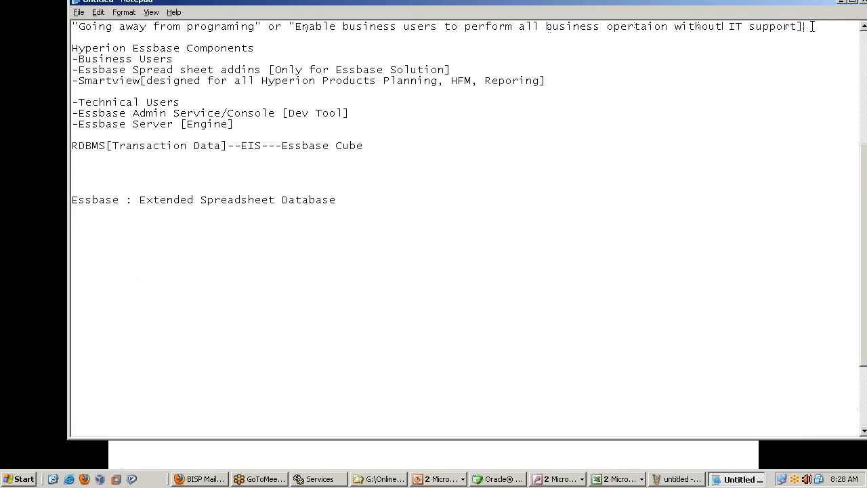
key("Backspace")
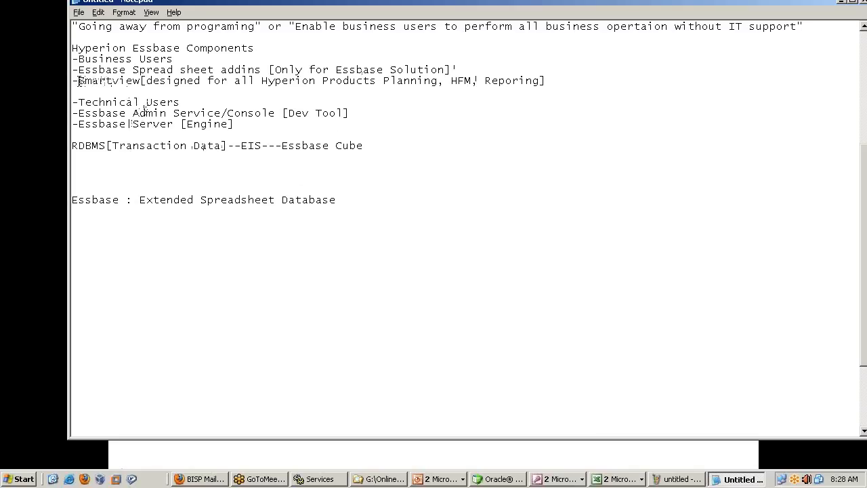
left_click_drag(79, 81, 545, 82)
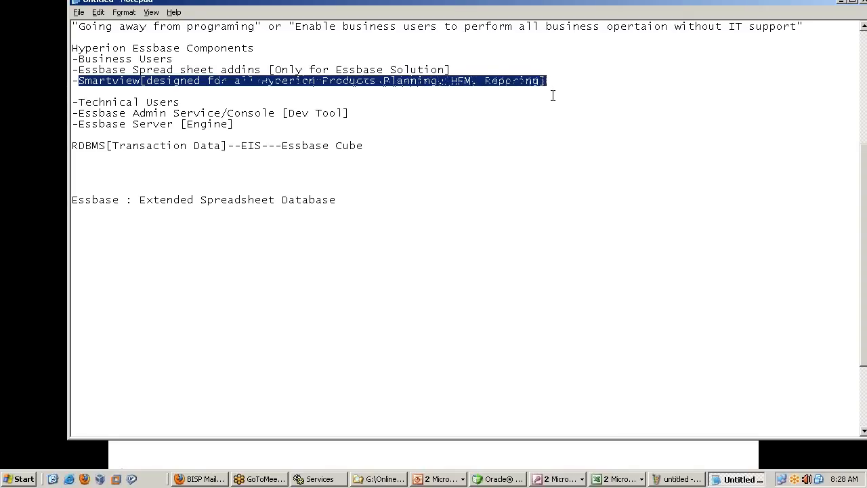
left_click(517, 81)
type("t")
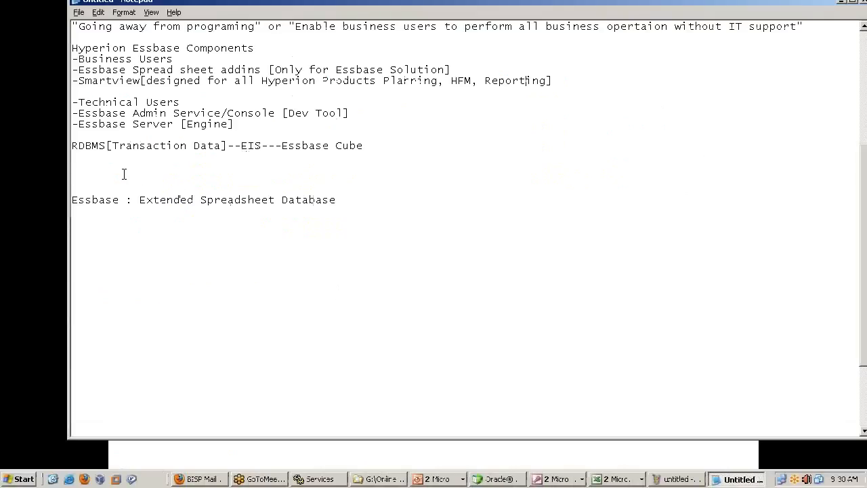
- Add the line 'Essbase Studio : IDE [Integrated Dev Env. ] -->Quick development of Essbase Cube'
type("Essbase")
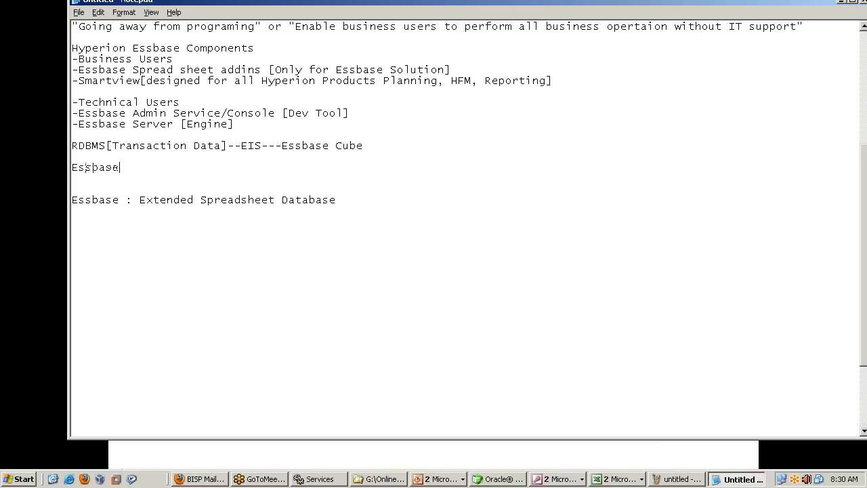
type("Studio")
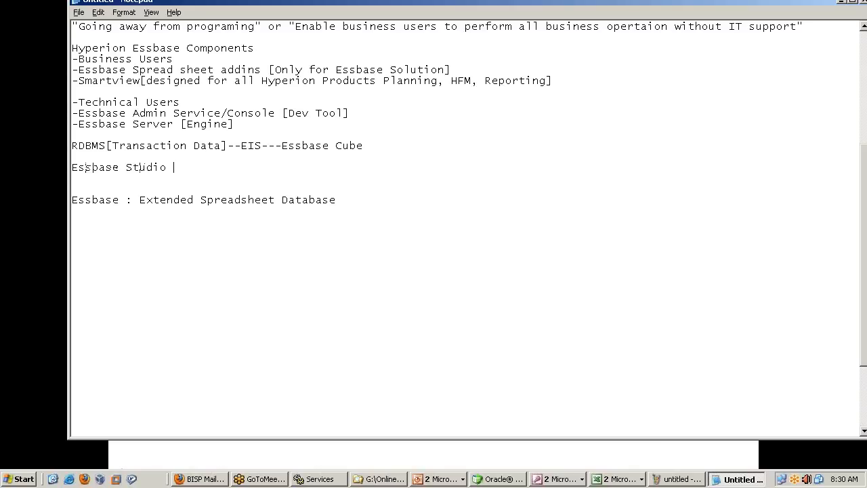
type(": IDE")
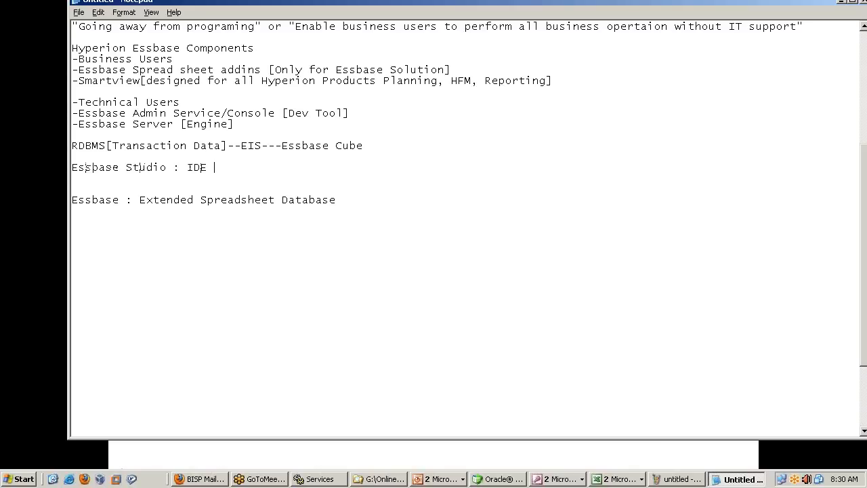
type("[Integr")
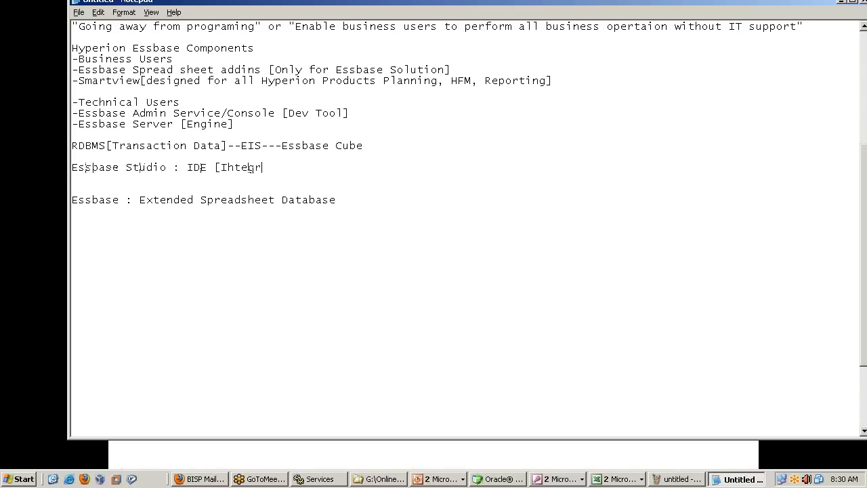
type("ated D")
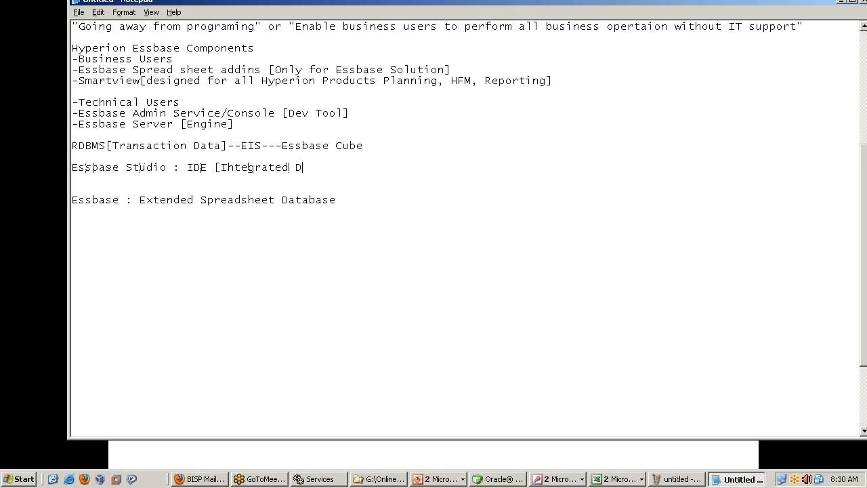
type("ev Env.")
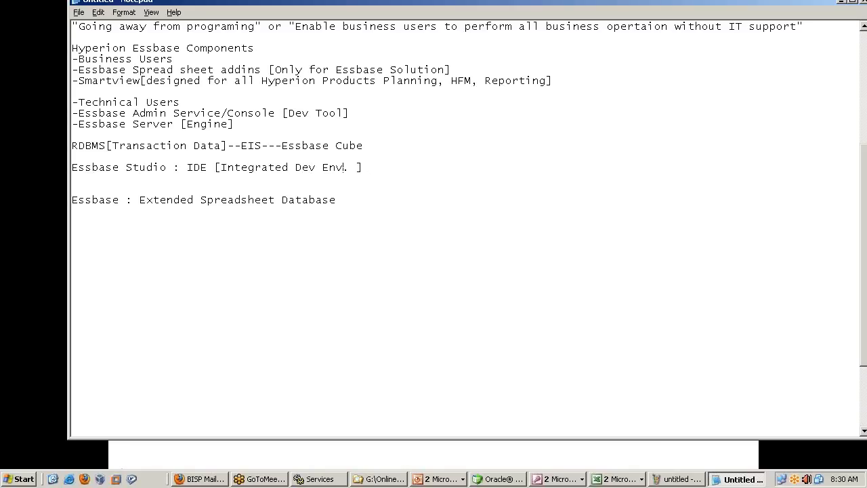
type("-->Quick")
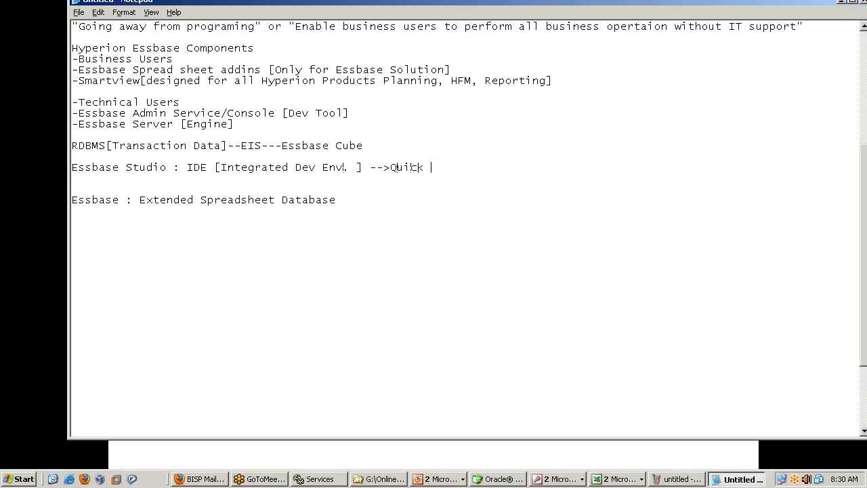
type("develpment of Essbase Cube")
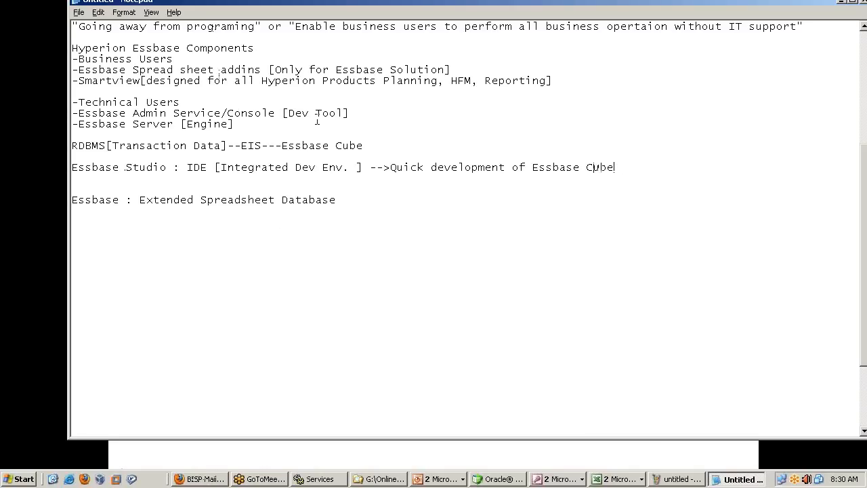
mouse_move(371, 398)
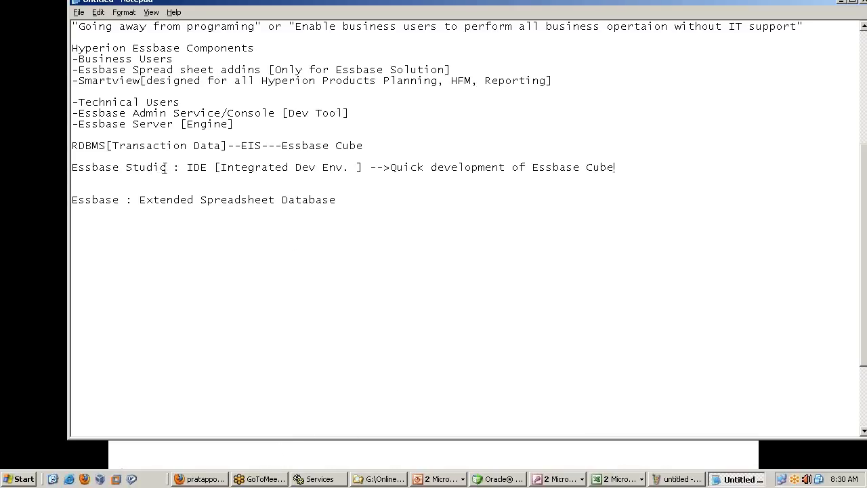
double_click(119, 168)
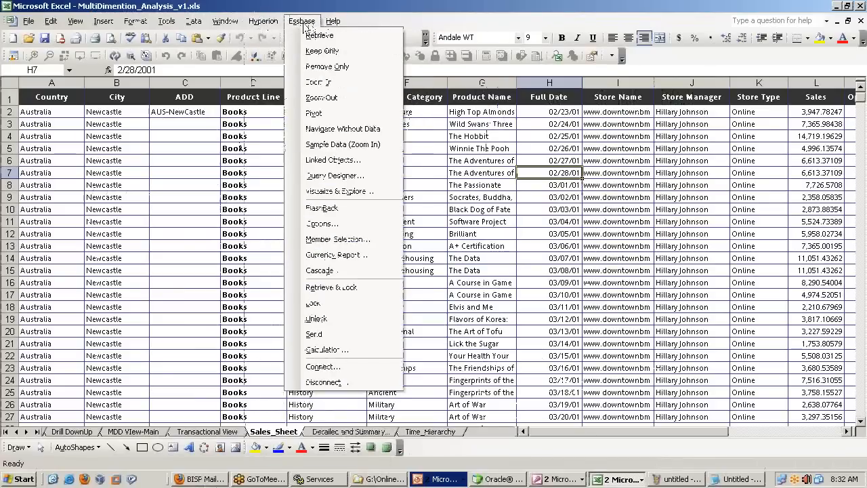
- Set the Excel workbook aside and switch to the Essbase Administration Services console
left_click(319, 35)
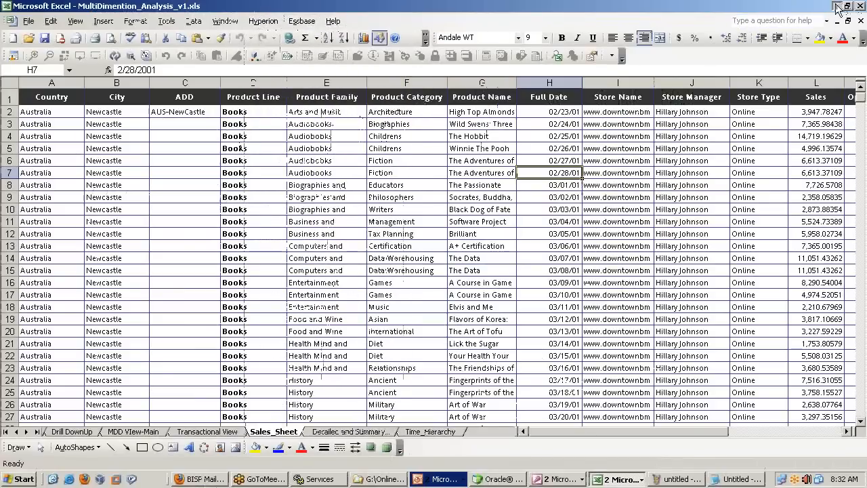
left_click(498, 479)
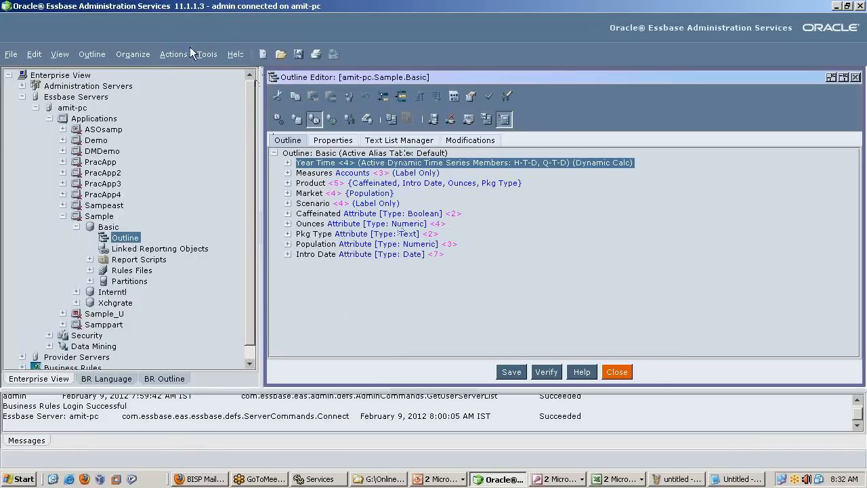
mouse_move(348, 95)
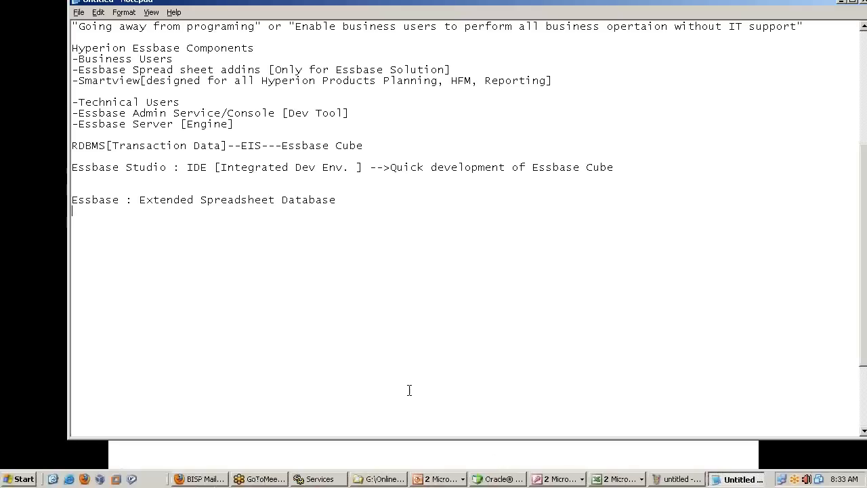
- Add a Middle Tier heading with the line Smartview-->Provider Service
type("Sh")
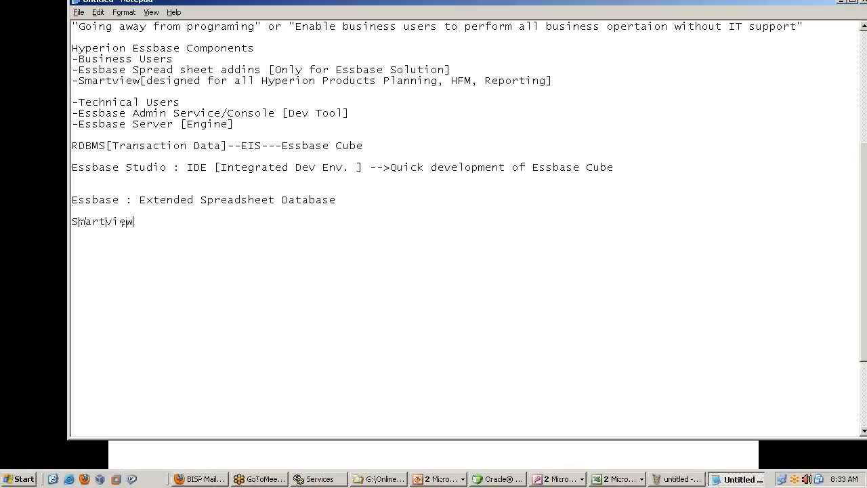
type("-->Provid")
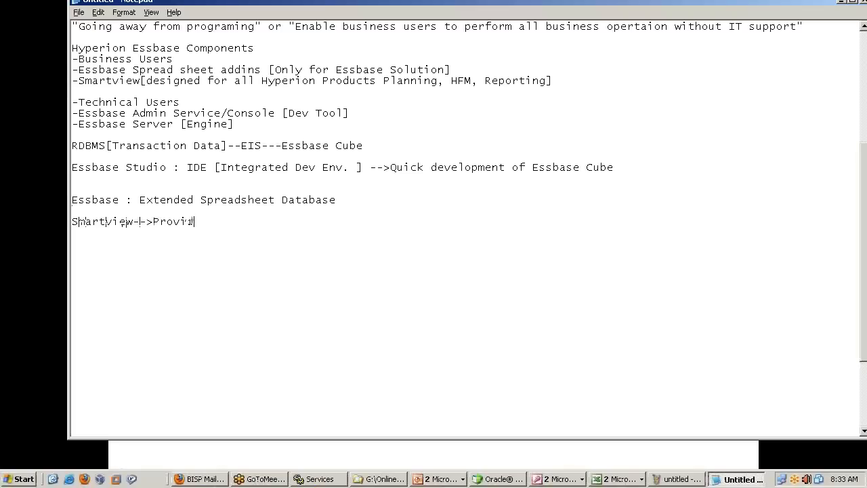
type("der Service")
type("Mi")
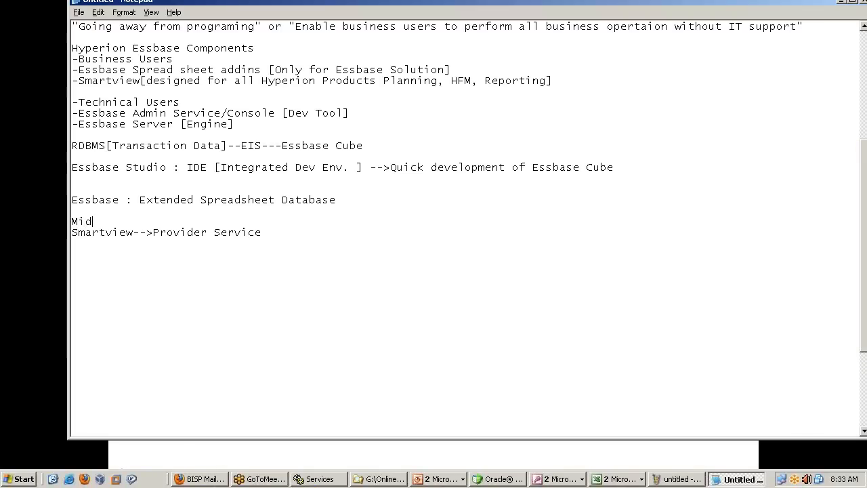
type("dle Tier")
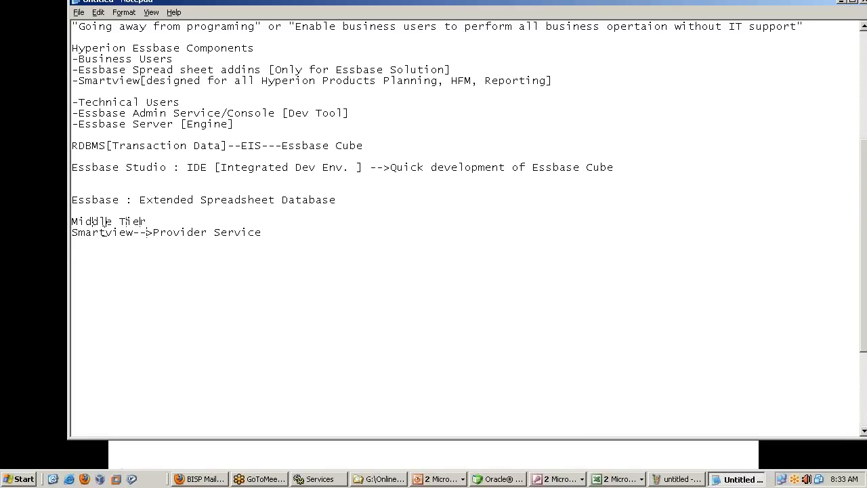
- Start a new line reading Essbase Admin Console---> in place of the EAS abbreviation
type("EAS")
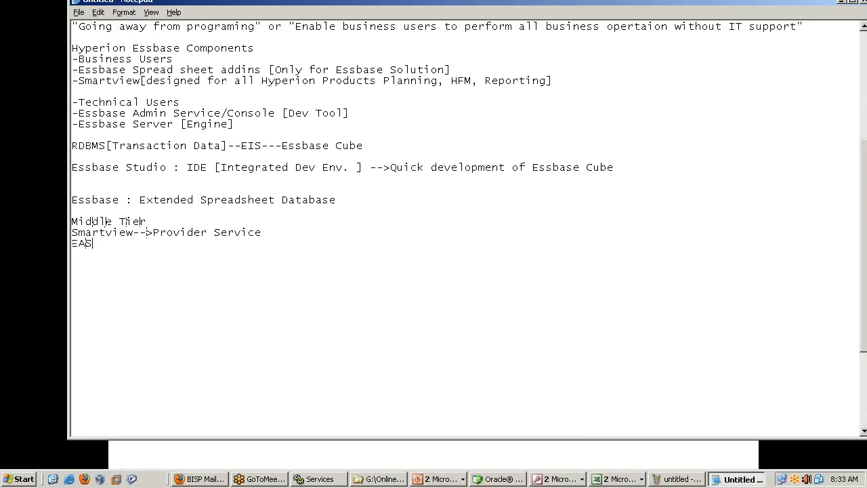
key("Backspace")
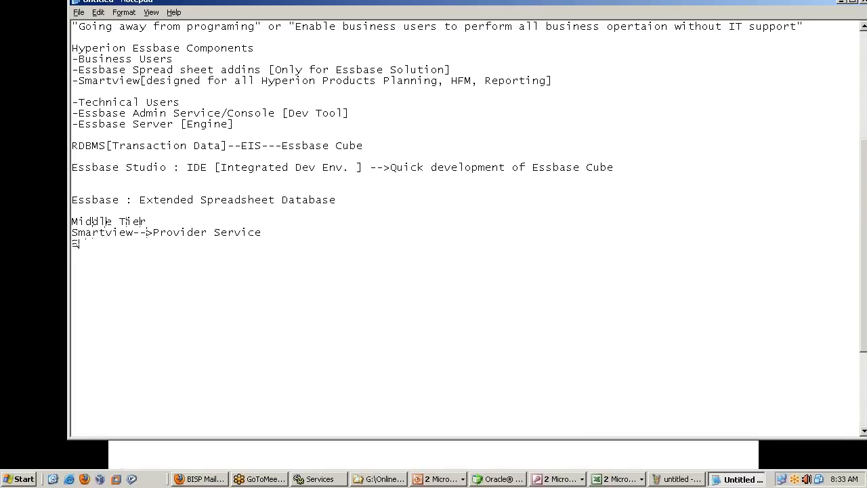
type("Essbase A")
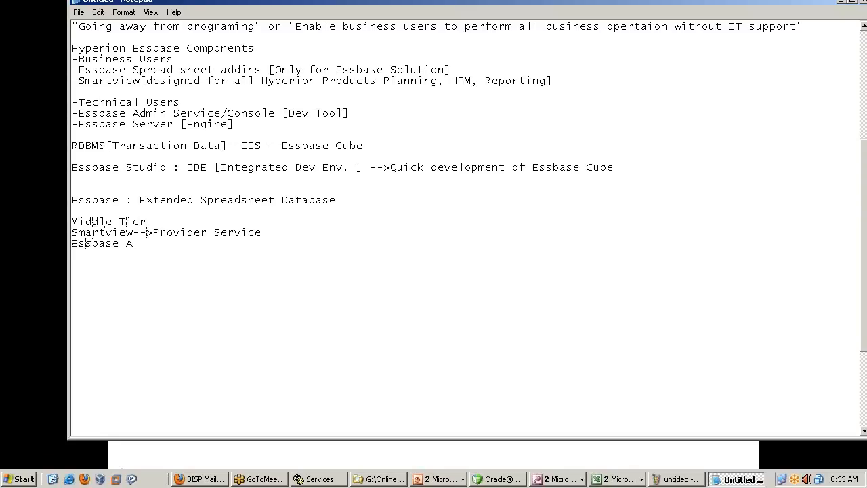
type("dmin Console")
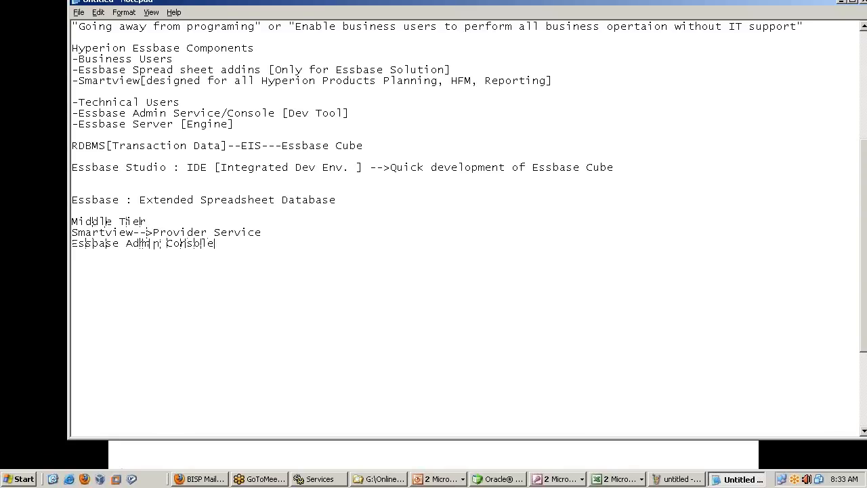
type("--->")
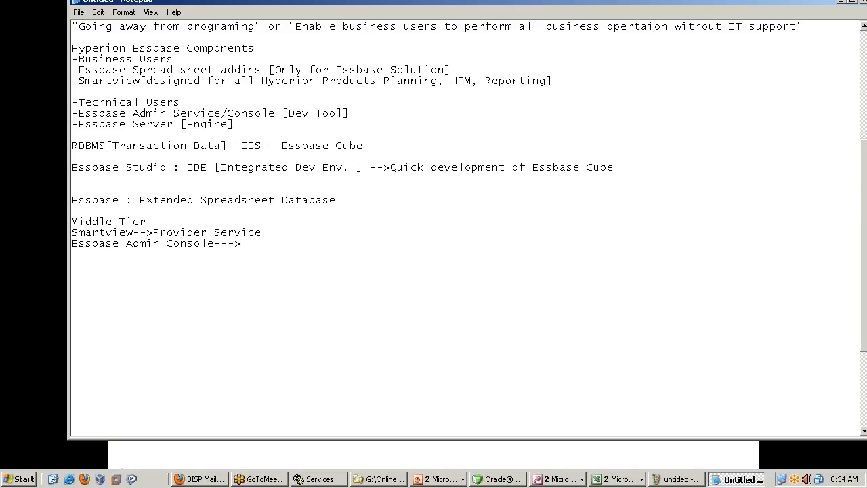
- Complete the line as Essbase Admin Console--->Essbase Admin Service
left_click(241, 244)
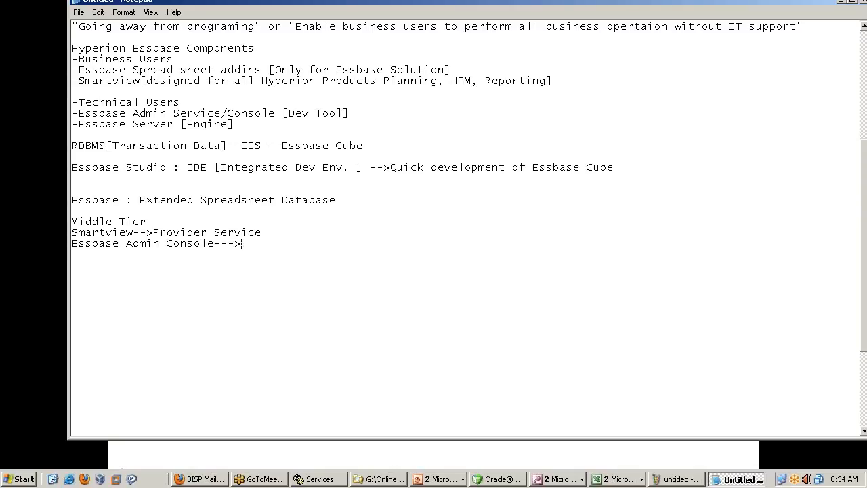
type("Essbase")
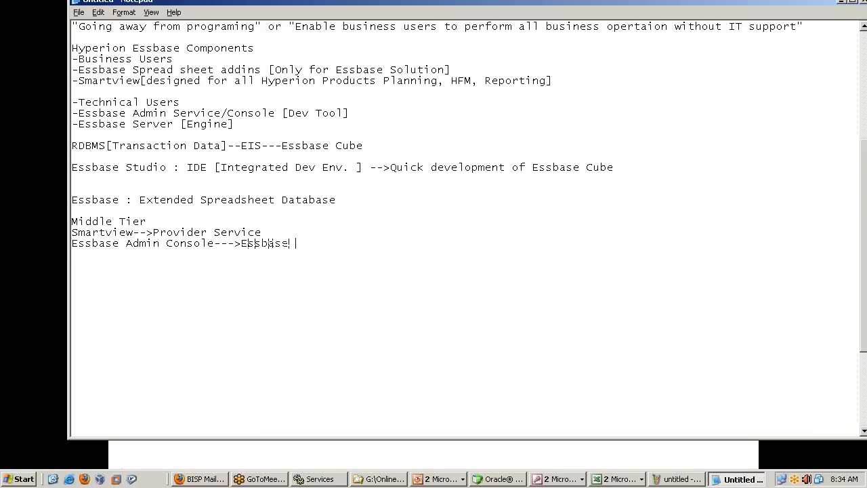
type("Admin Ser")
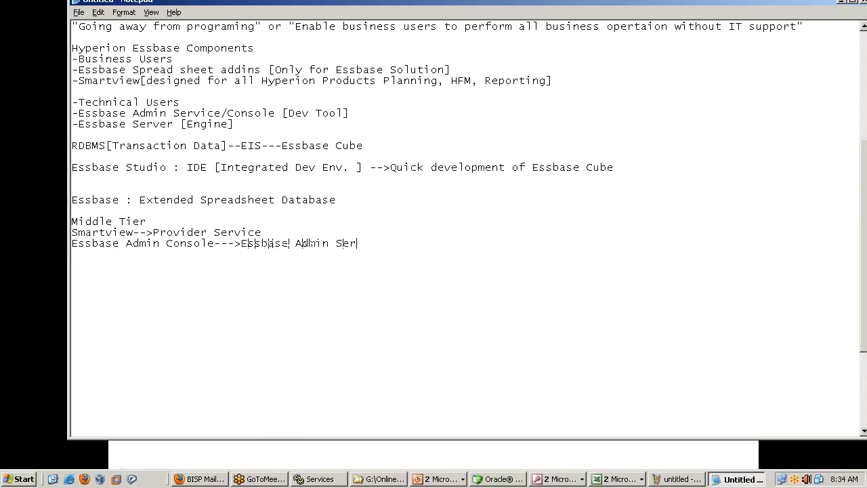
type("vice")
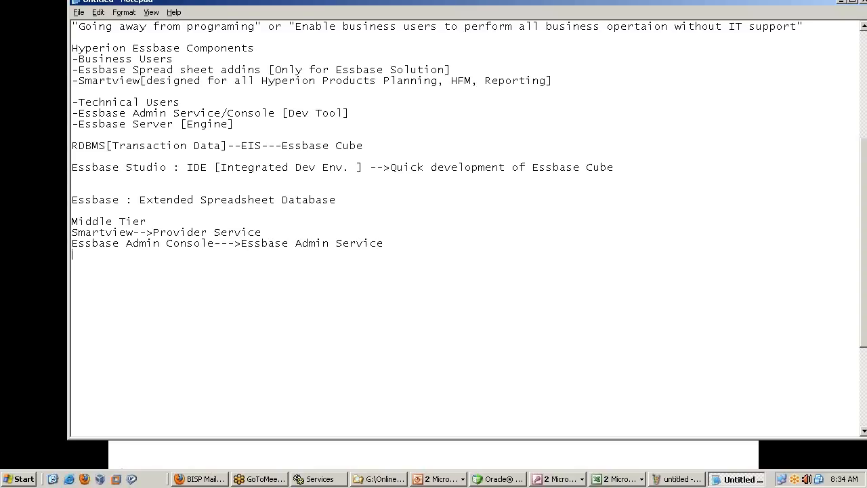
mouse_move(188, 259)
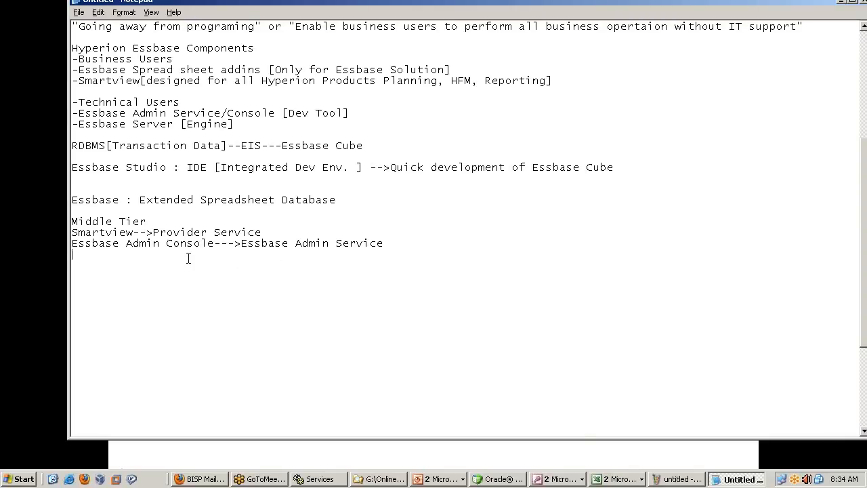
- Add the line Essbase Integration Service -->Essbase Integration Console and highlight Provider in the Smartview line
type("Essbase Inte")
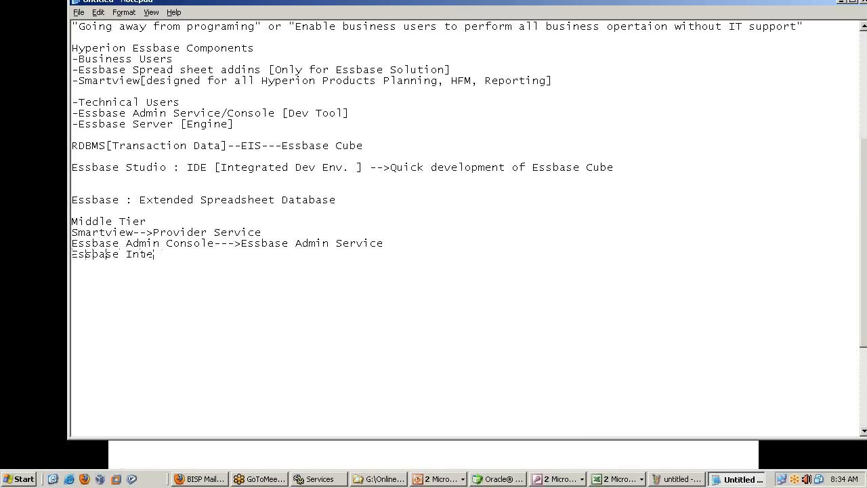
type("gration S")
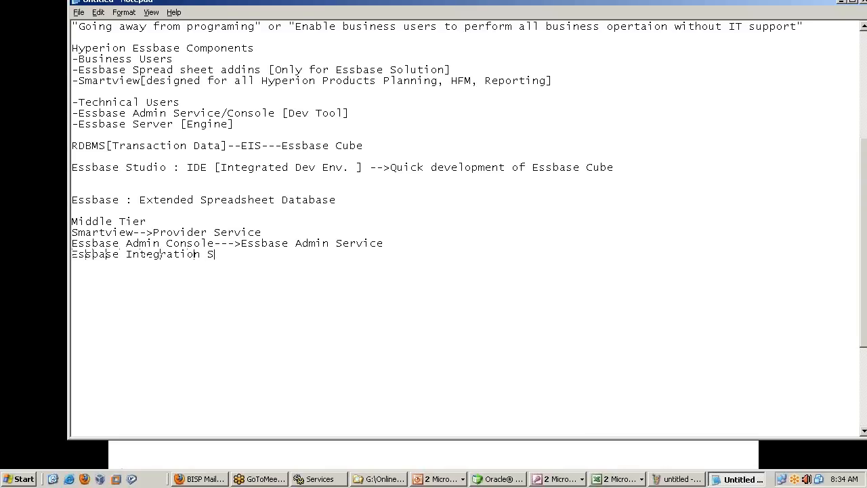
type("ervice")
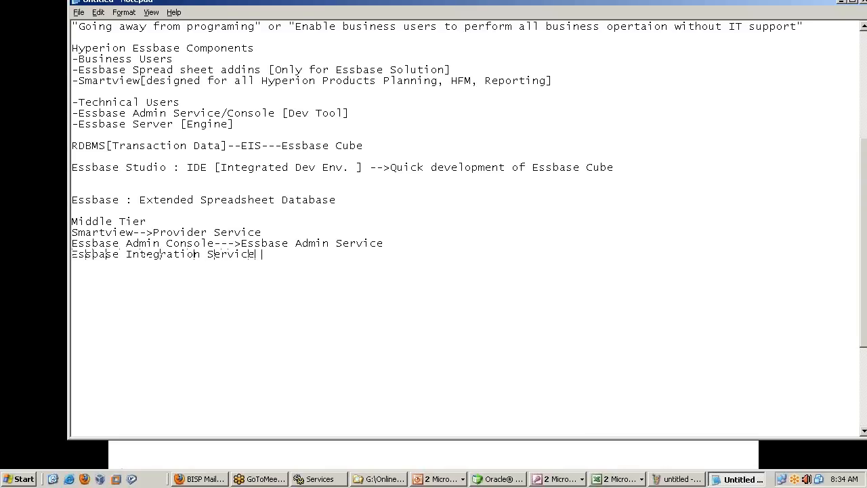
type("-->")
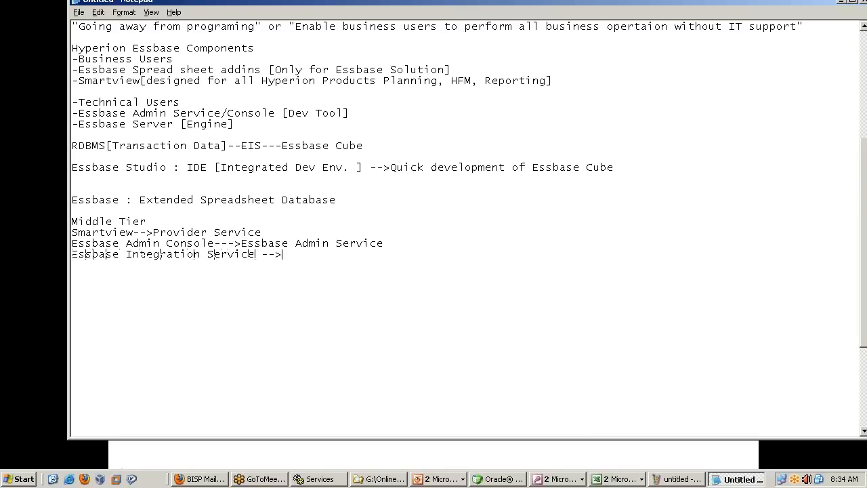
type("Essbase In")
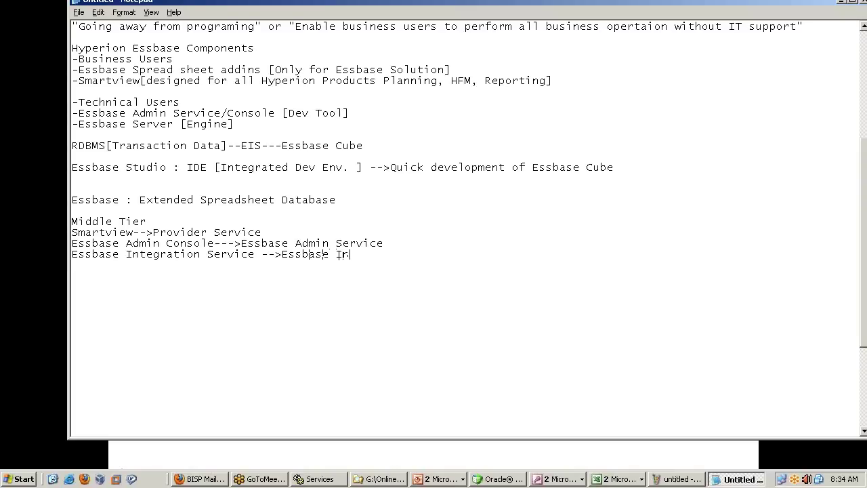
type("tegr")
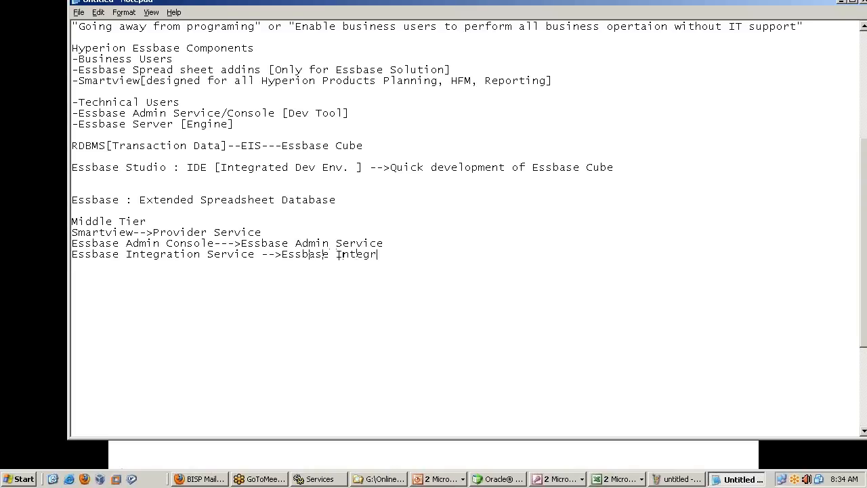
type("ation Consol")
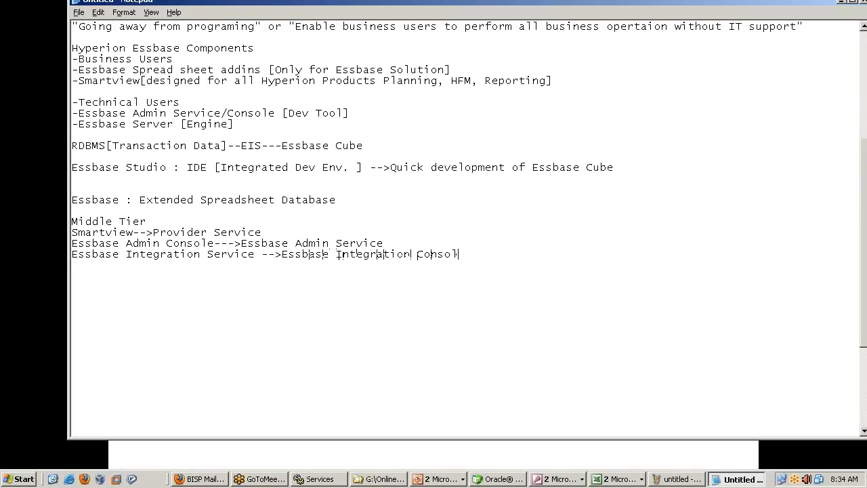
type("e")
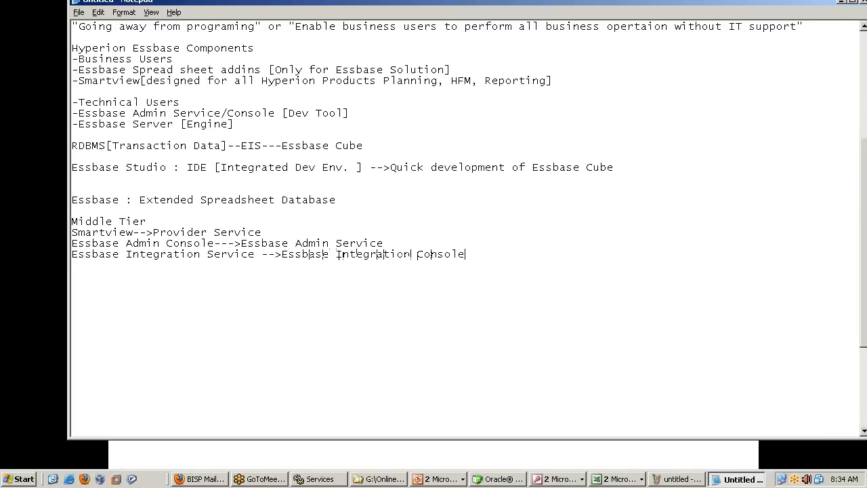
left_click_drag(133, 231, 260, 231)
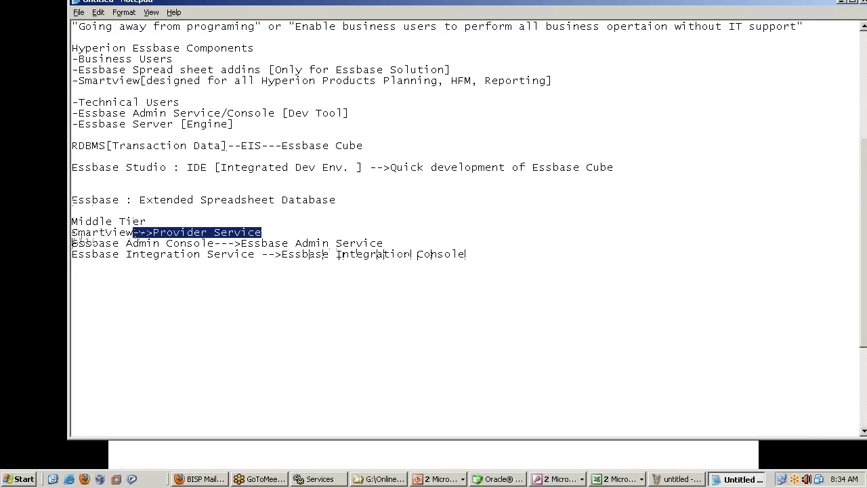
double_click(184, 231)
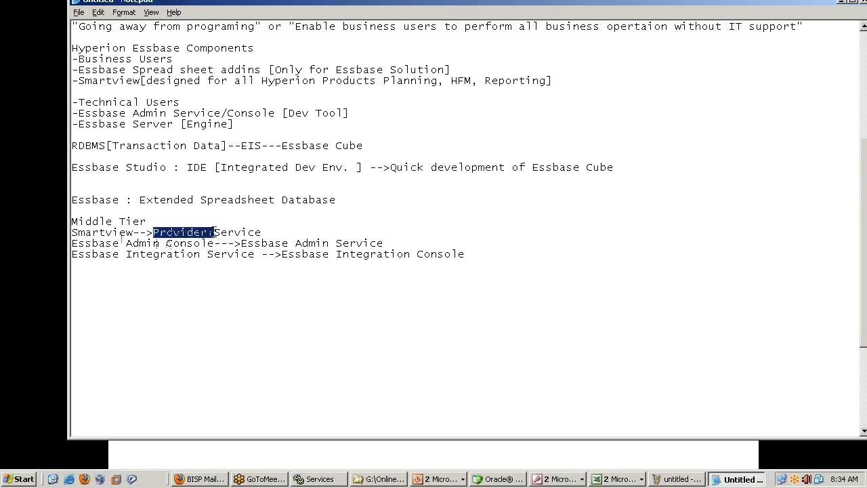